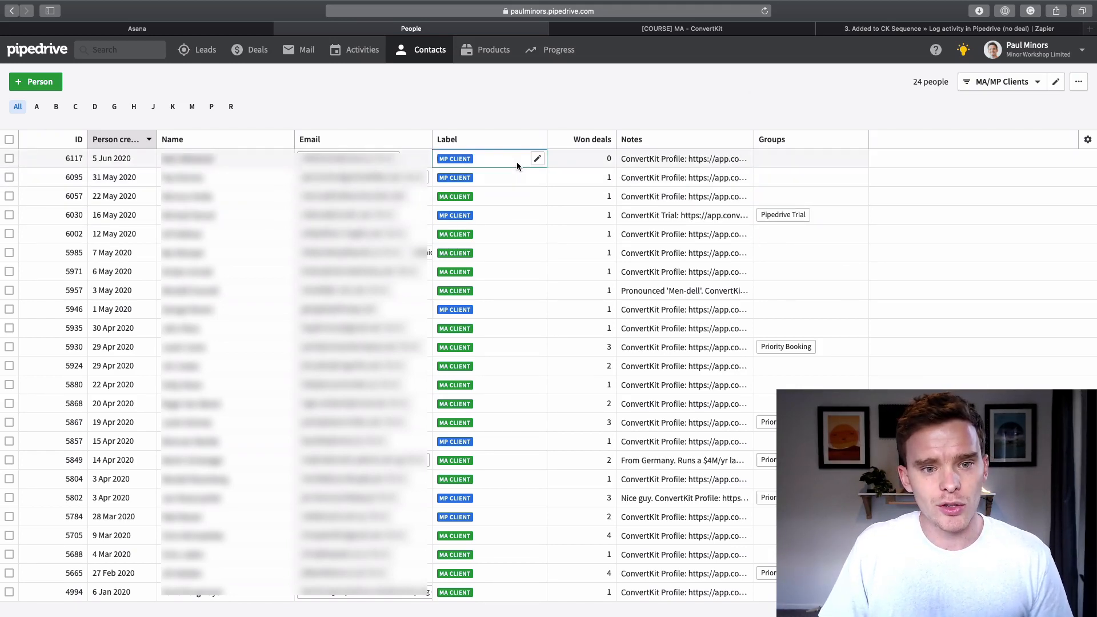
mouse_move(485, 199)
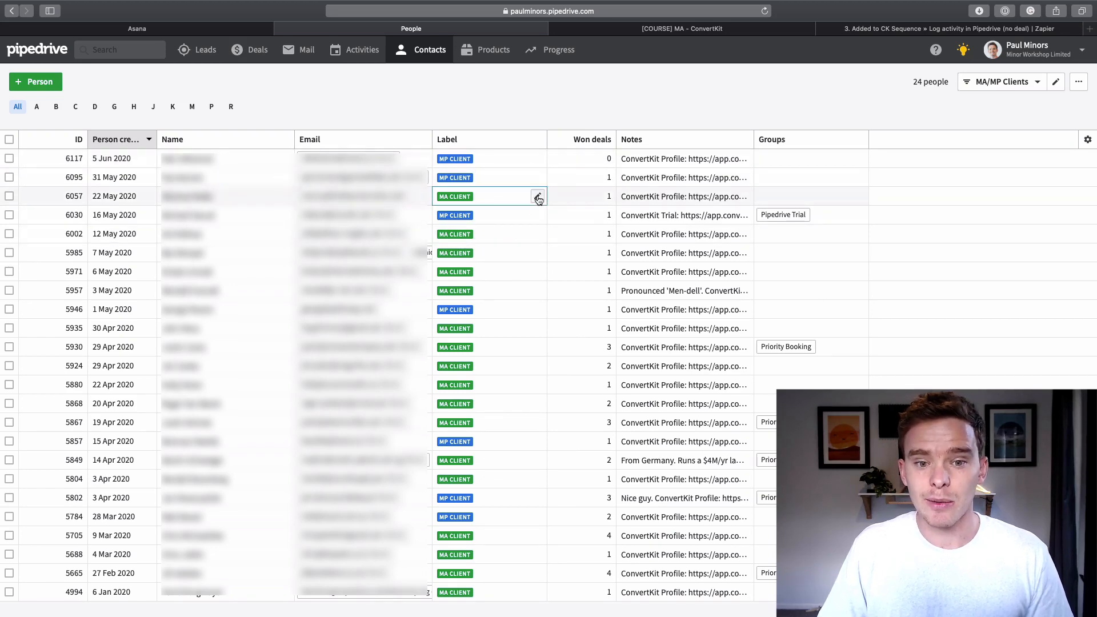
Review a contact's label choices and close them, keeping the current label
click(538, 195)
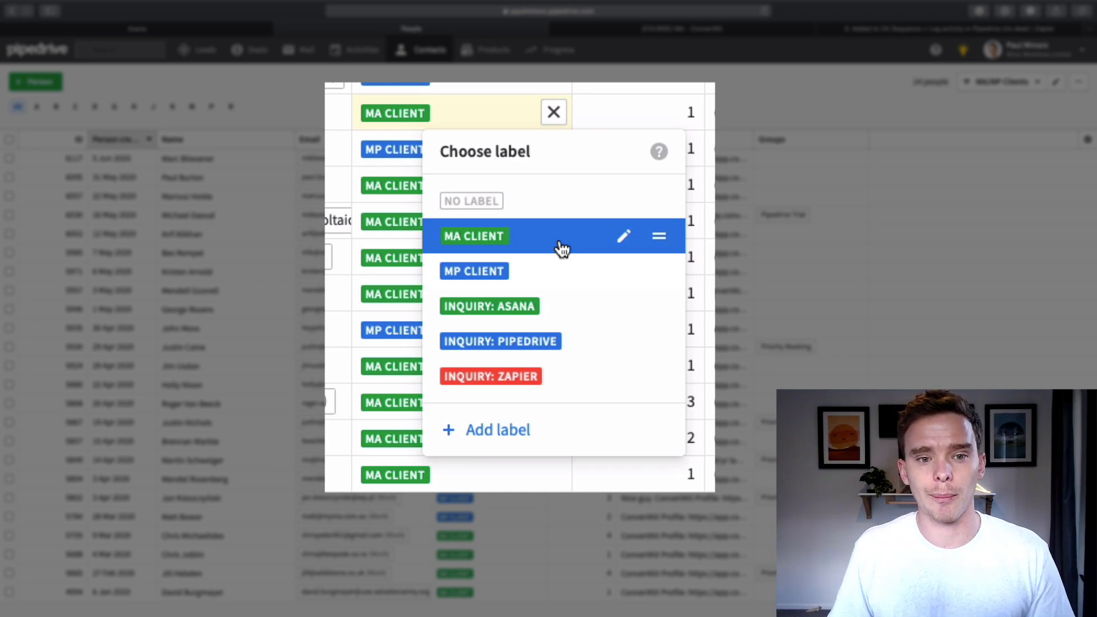
click(553, 112)
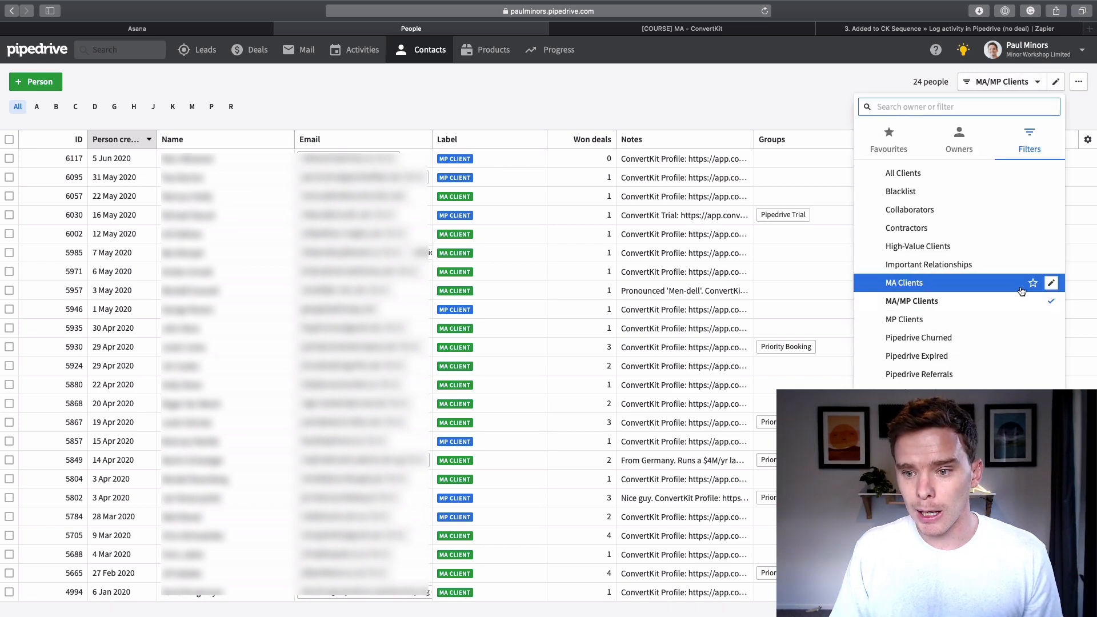
Review the MA/MP Clients filter's MA Client / MP Client label conditions and close it unsaved
click(1052, 282)
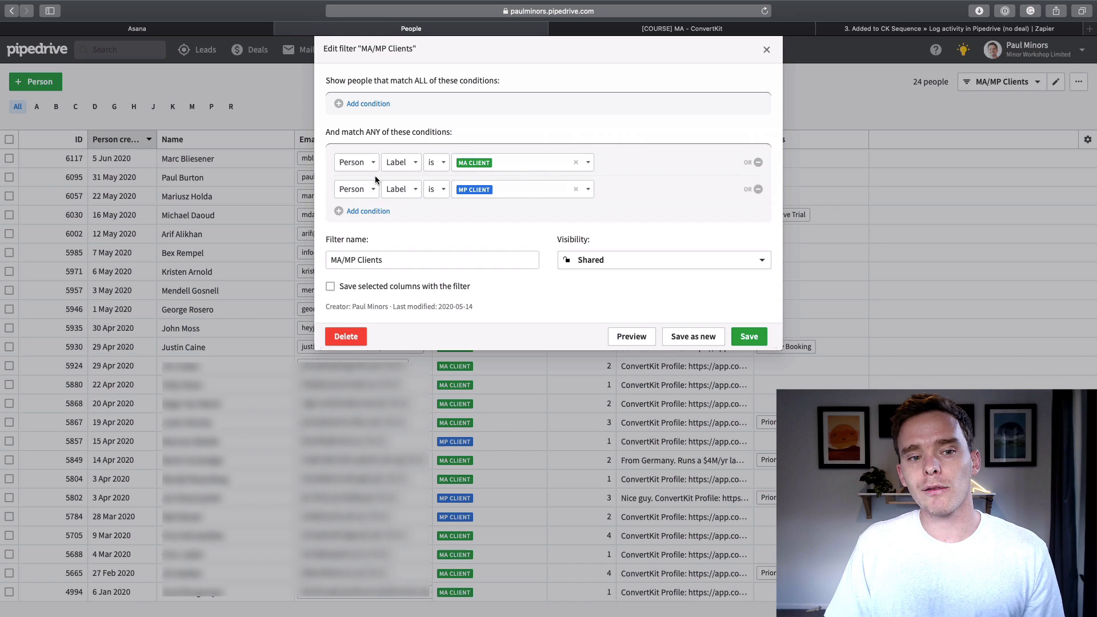
mouse_move(613, 174)
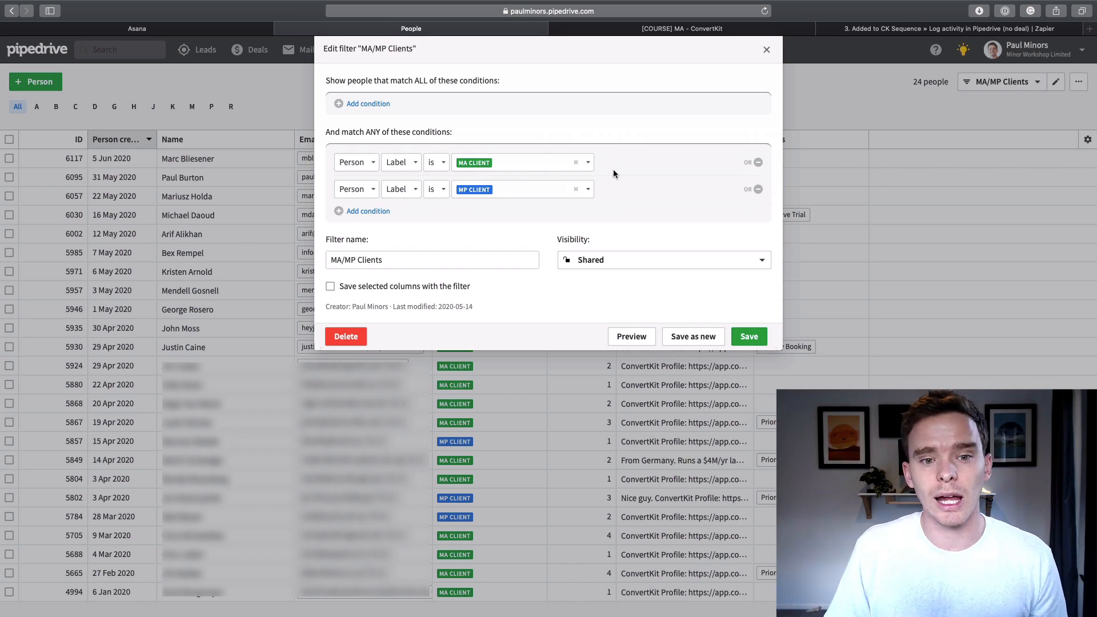
click(765, 49)
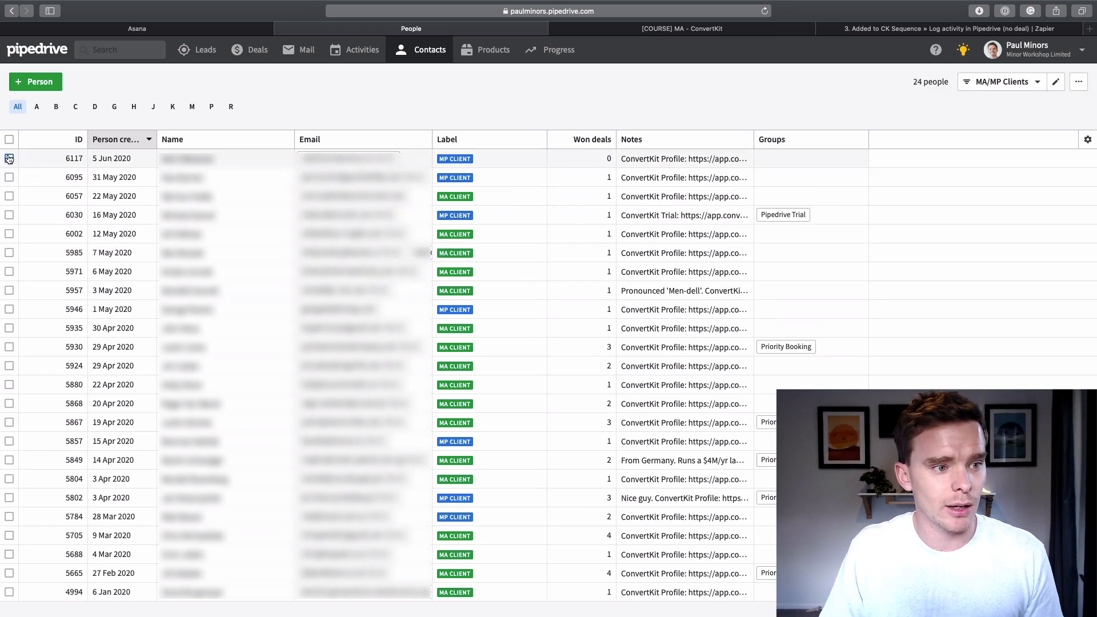
click(10, 139)
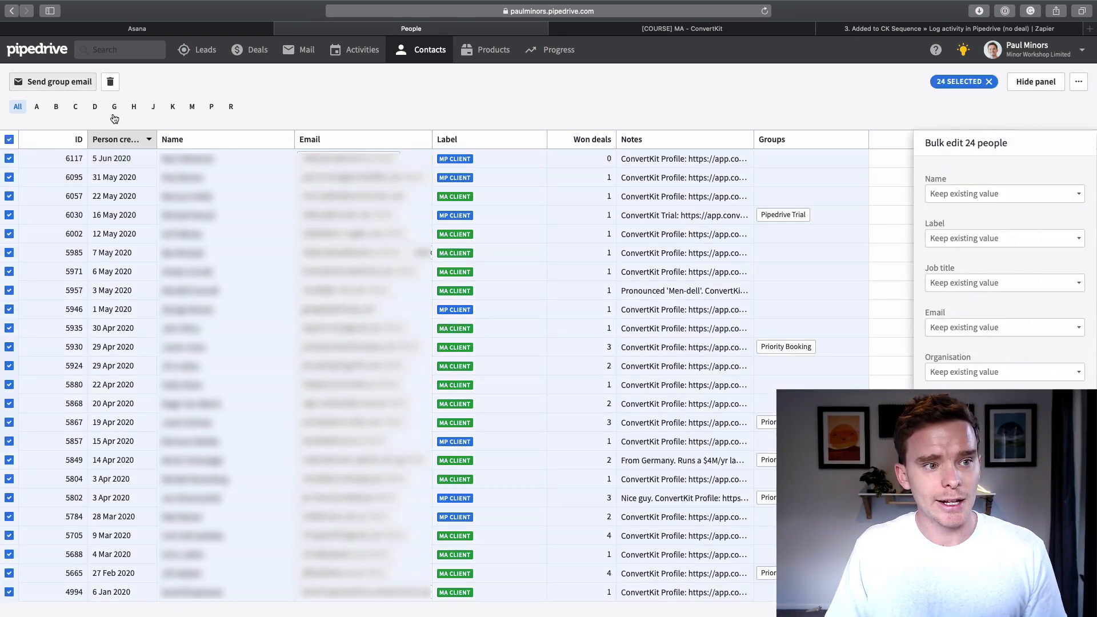
click(59, 81)
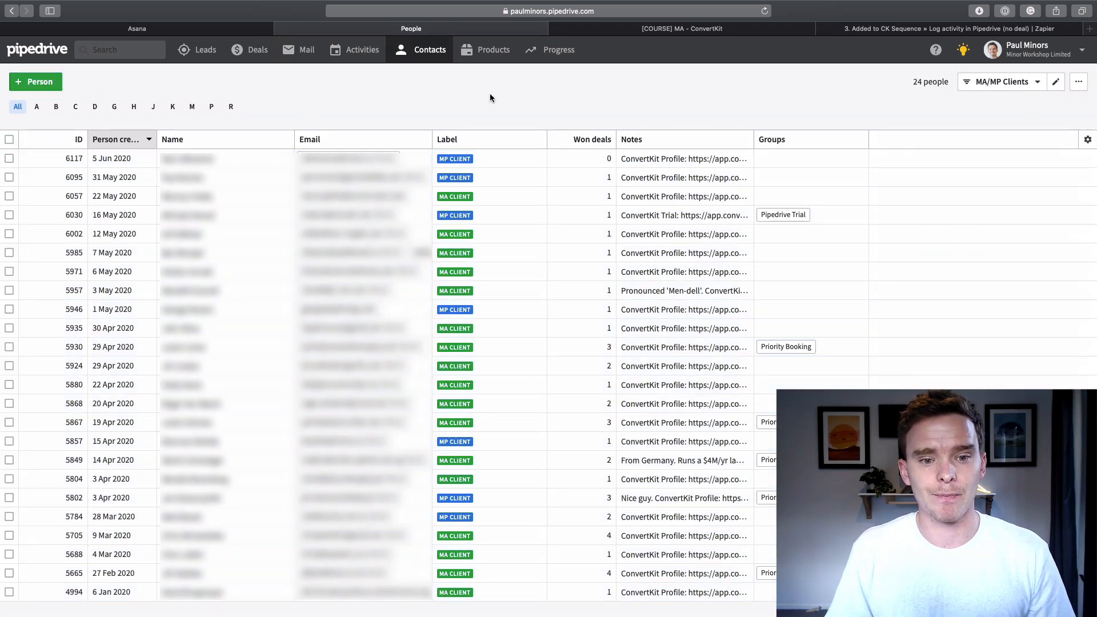
mouse_move(569, 104)
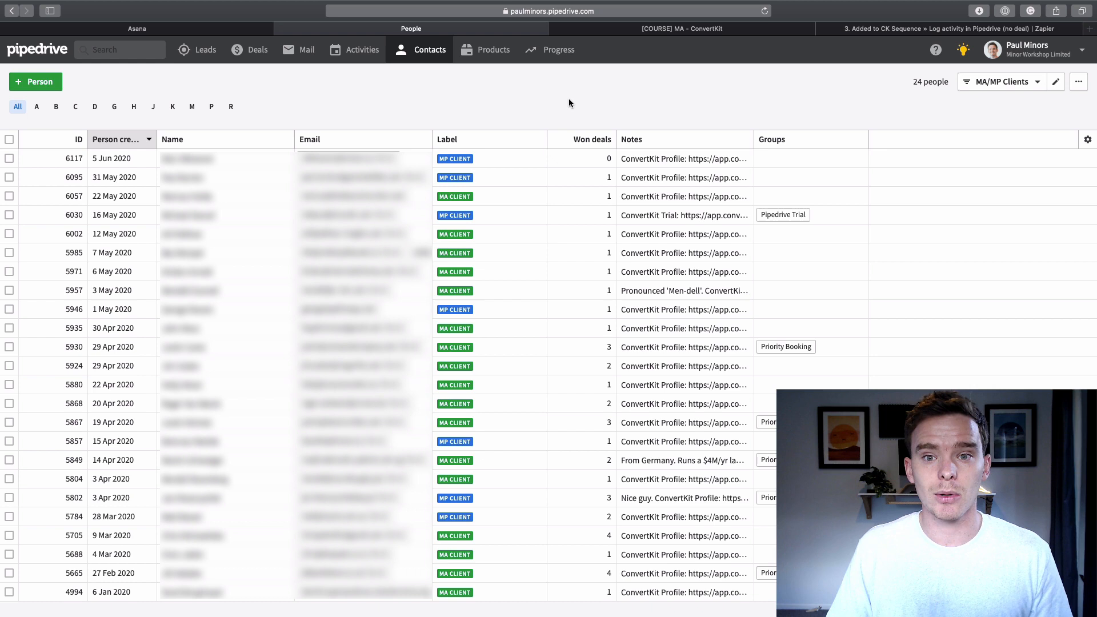
Review the [COURSE] MA automation from its Purchase: MA trigger down to the Course: MA - Mod.1 email step
click(681, 28)
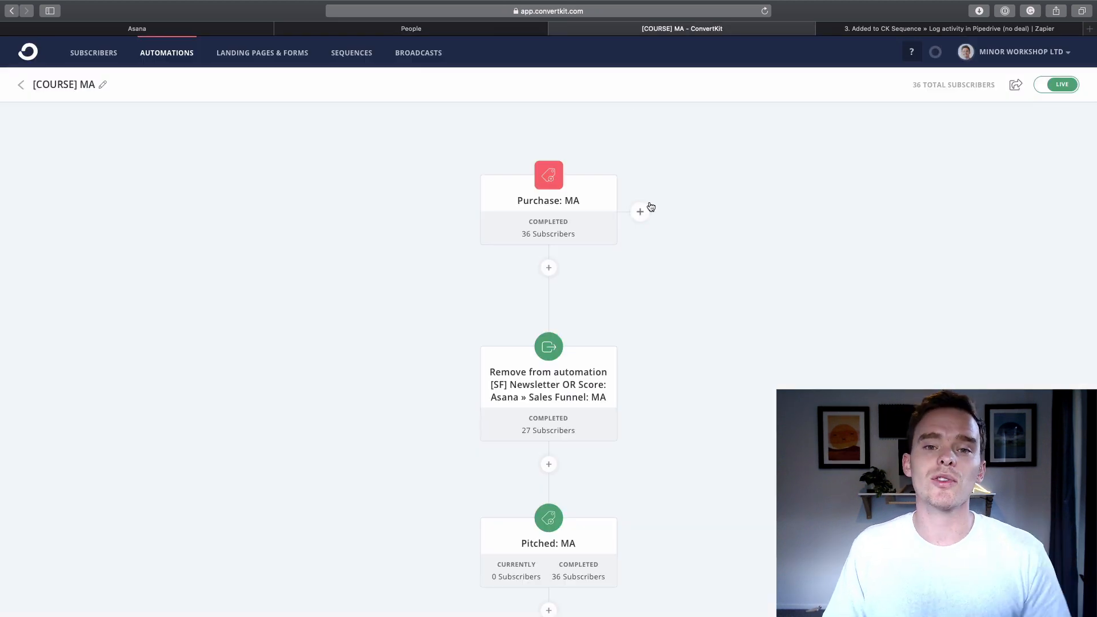
mouse_move(628, 256)
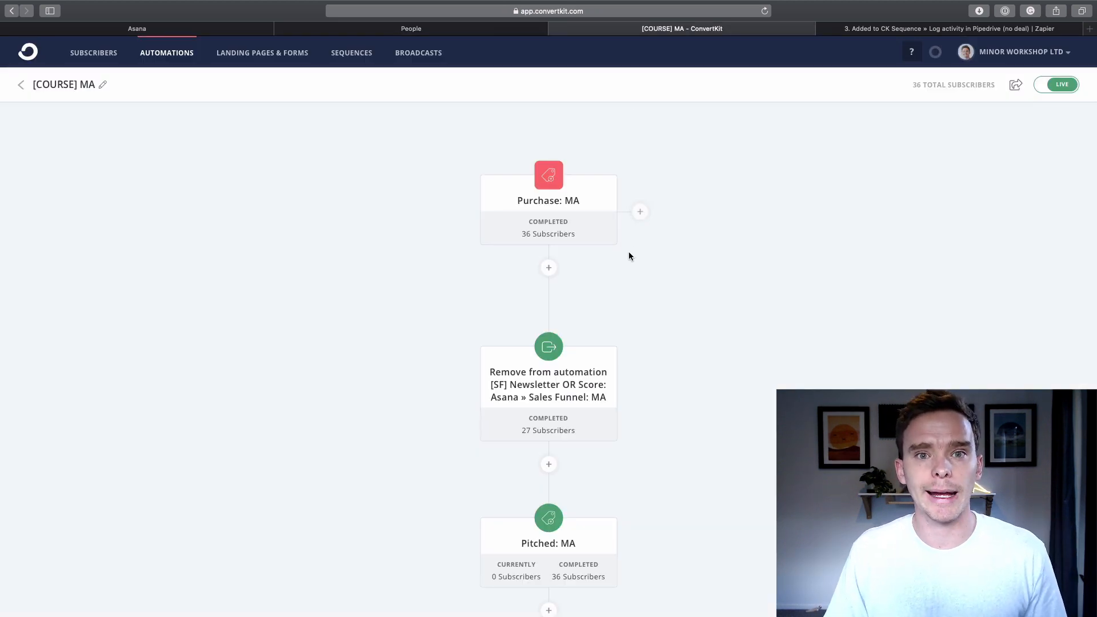
mouse_move(568, 212)
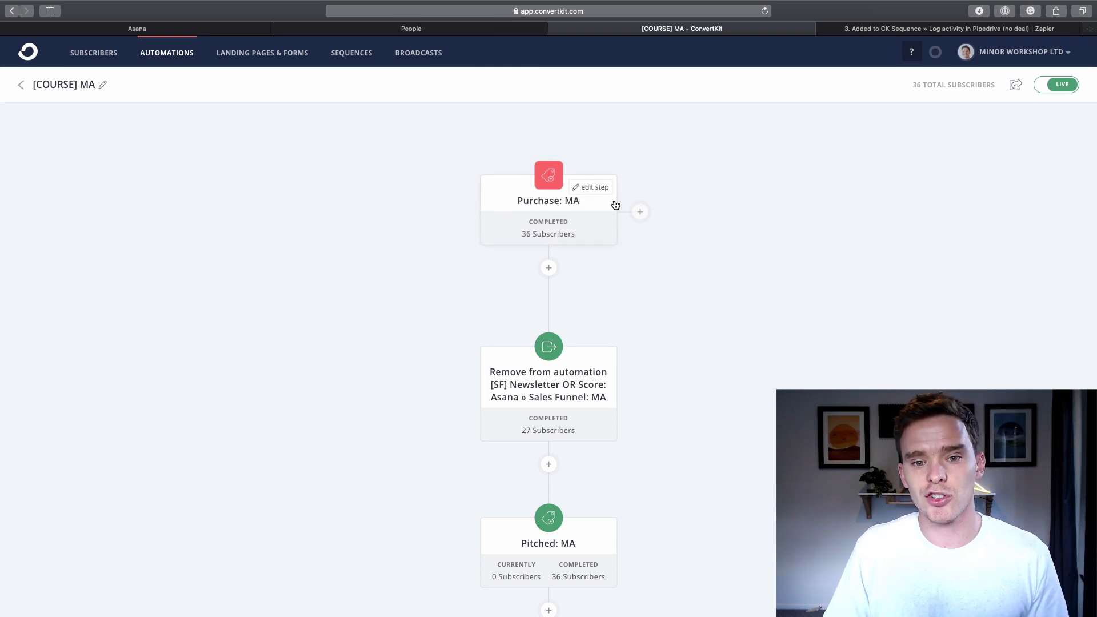
mouse_move(609, 231)
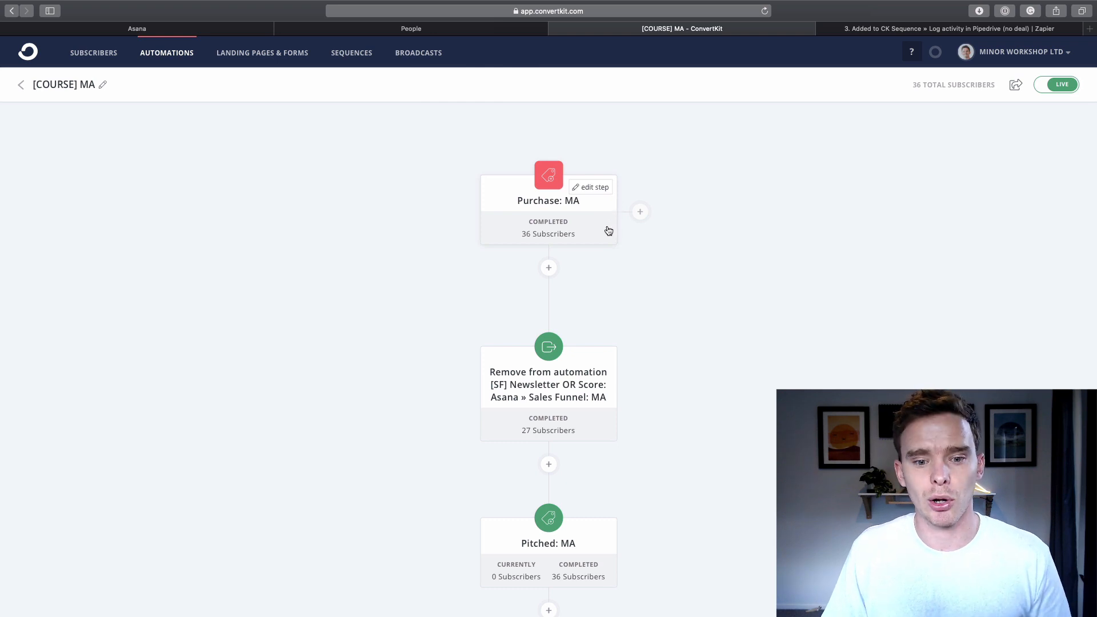
scroll(down, 3)
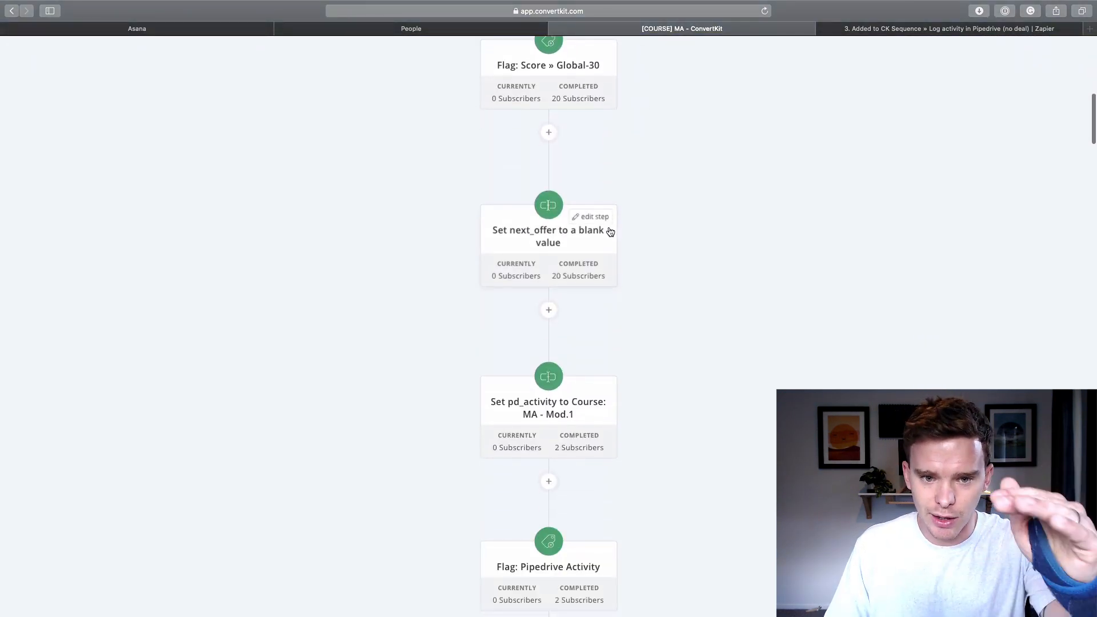
scroll(down, 3)
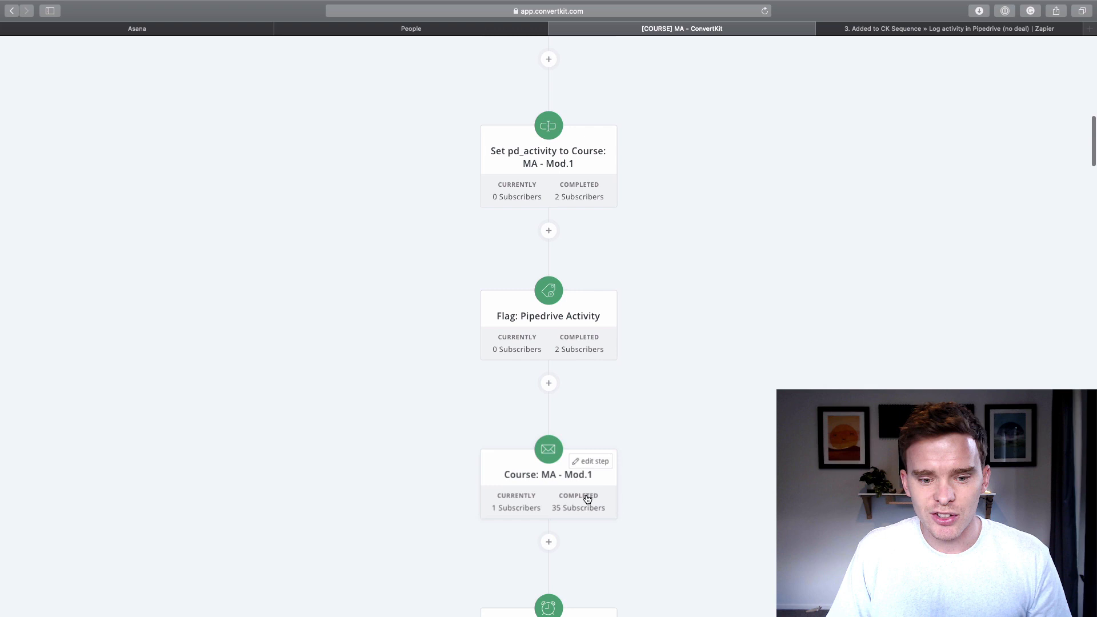
click(548, 474)
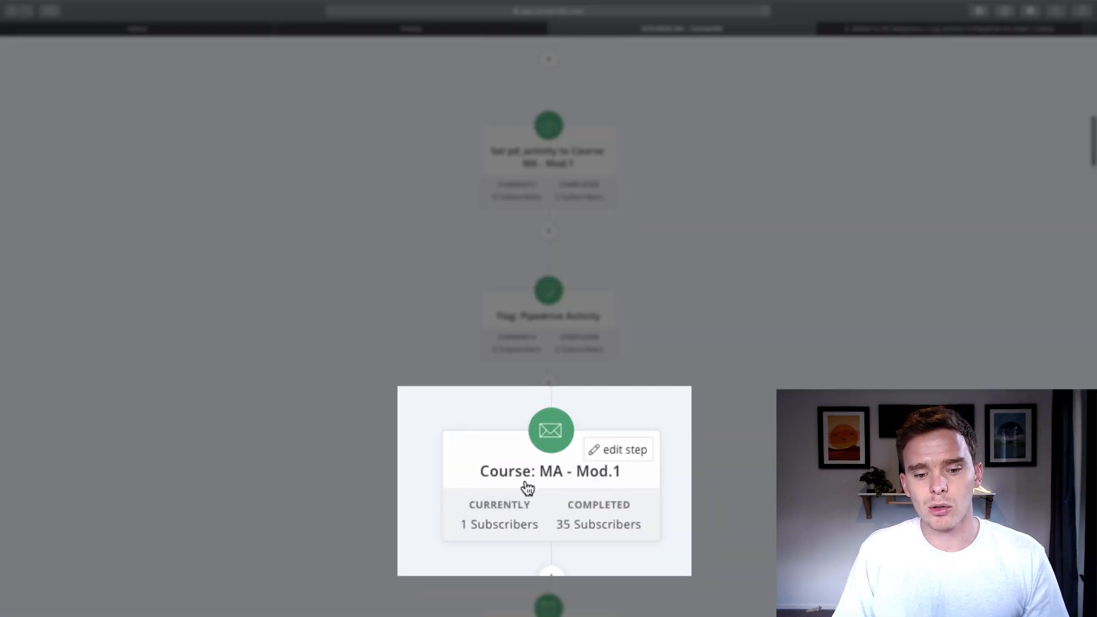
mouse_move(621, 481)
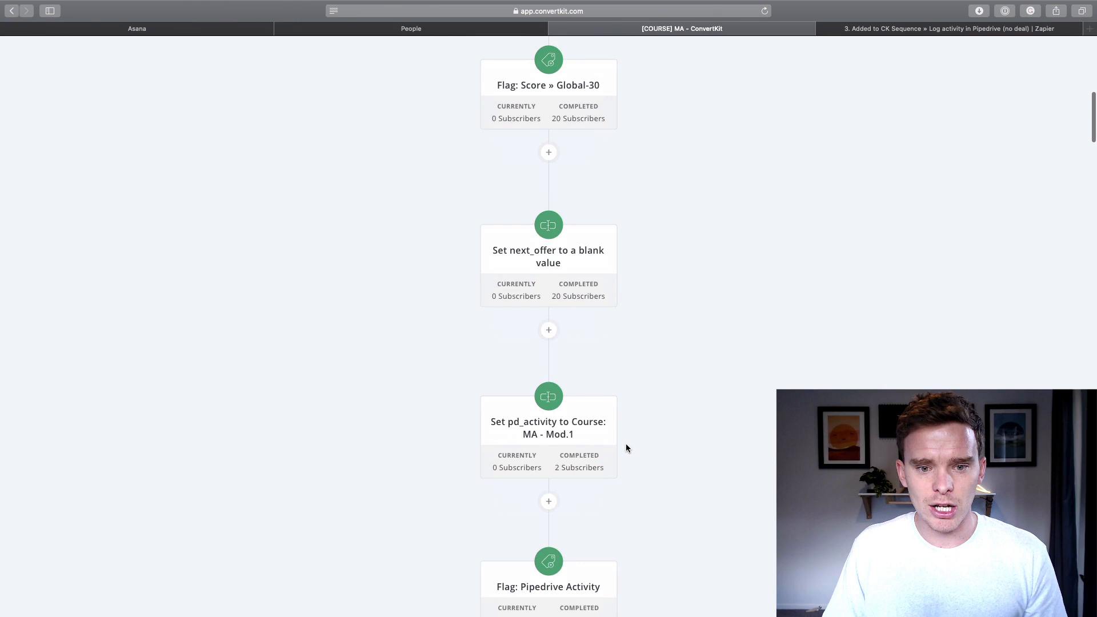
scroll(down, 3)
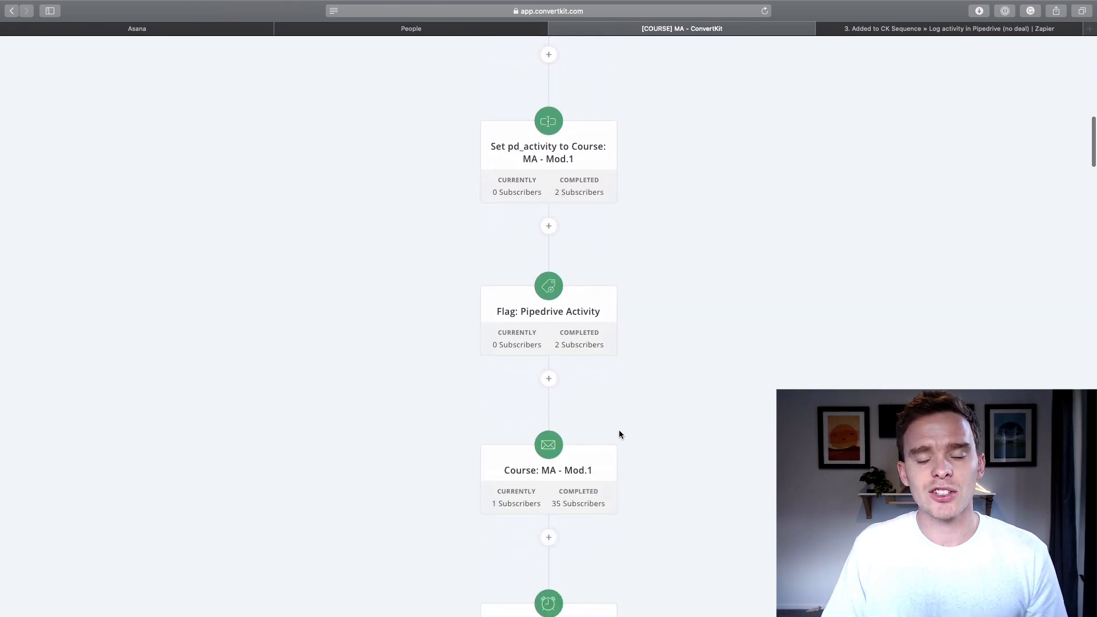
mouse_move(548, 120)
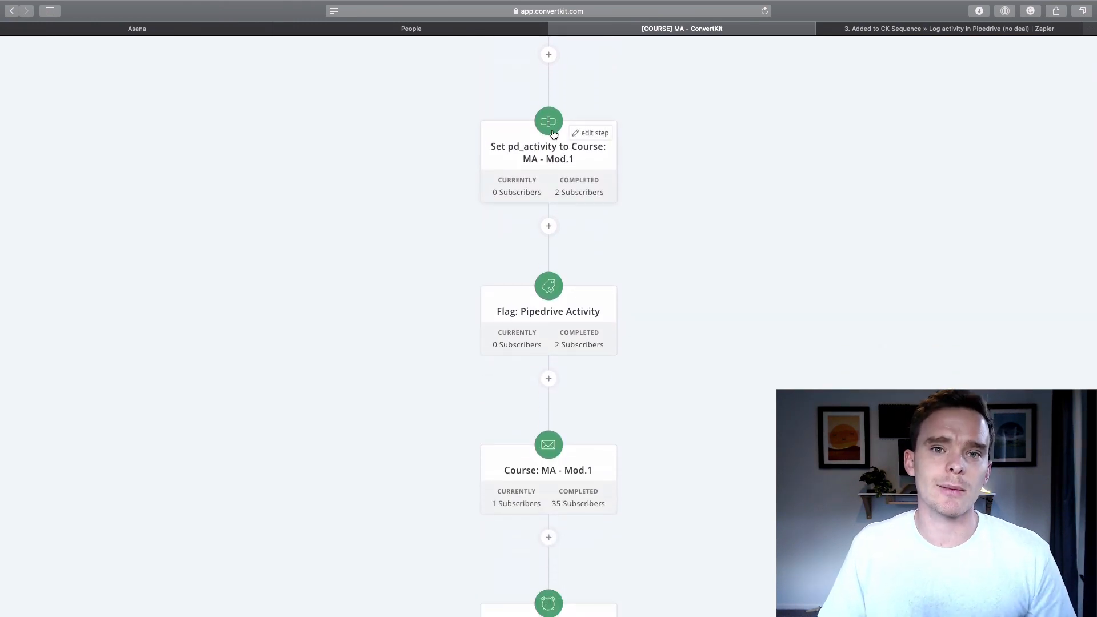
click(594, 132)
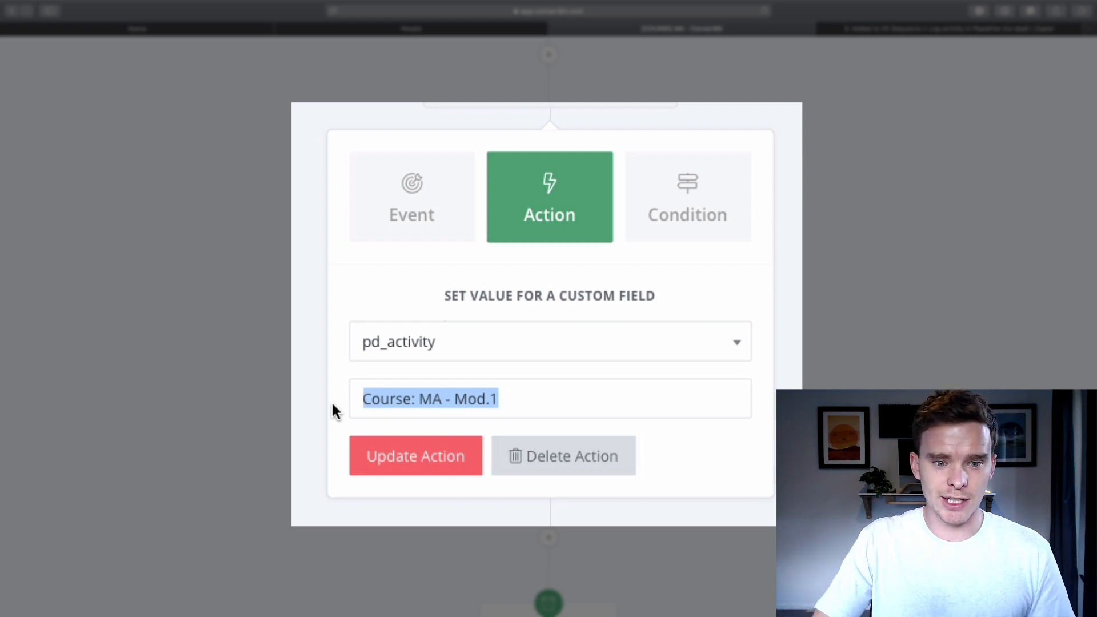
click(415, 456)
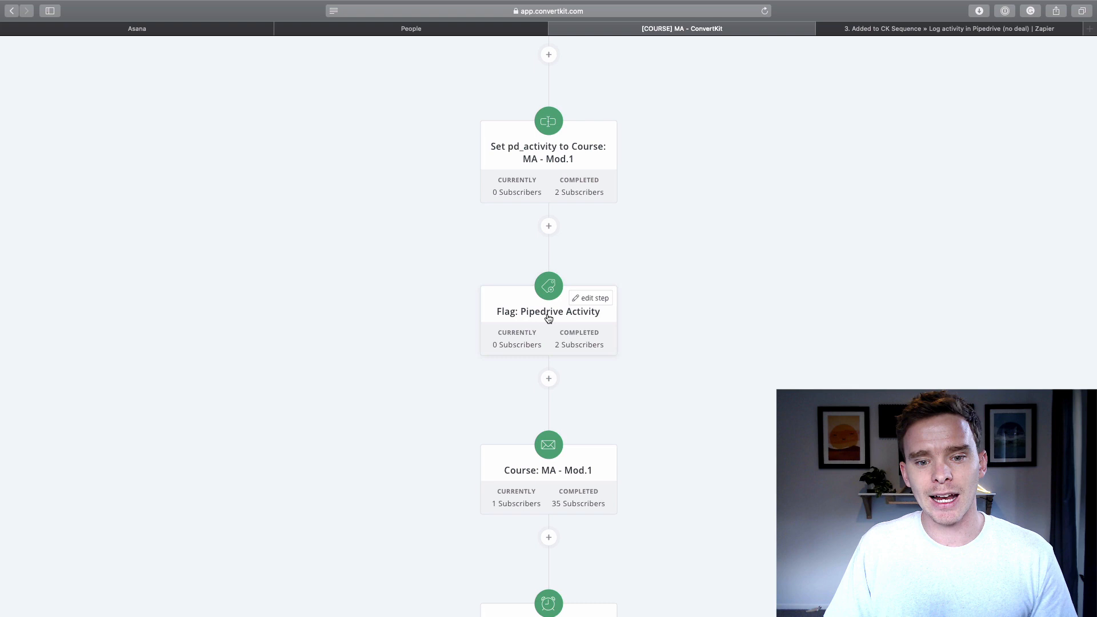
click(549, 311)
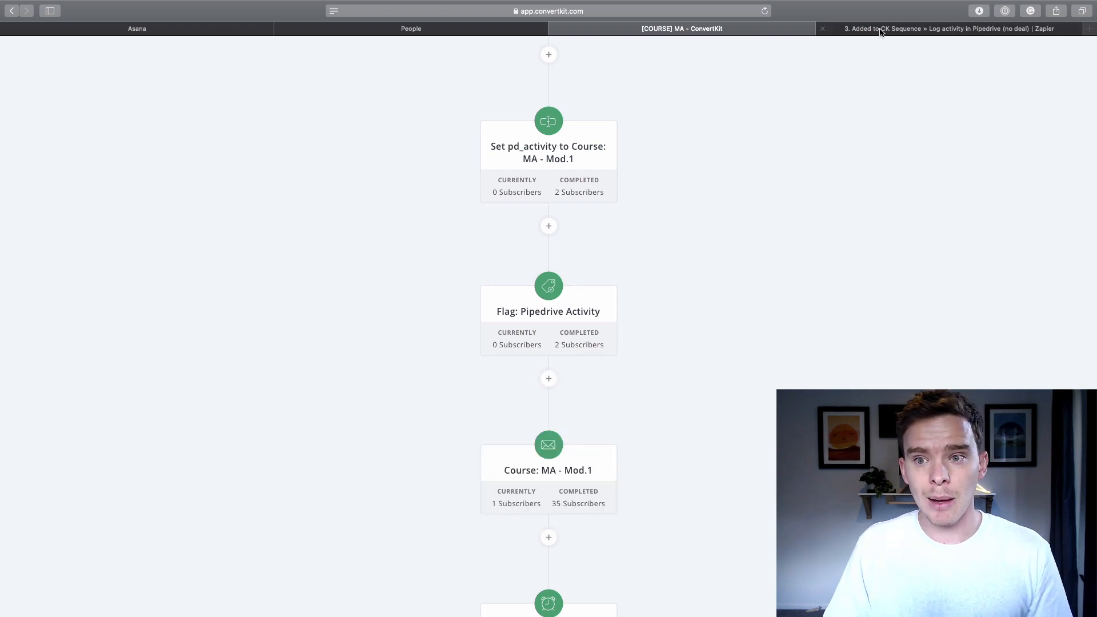
Review the Log activity in Pipedrive zap's Create Activity step, whose subject uses the Pd Activity value
click(949, 29)
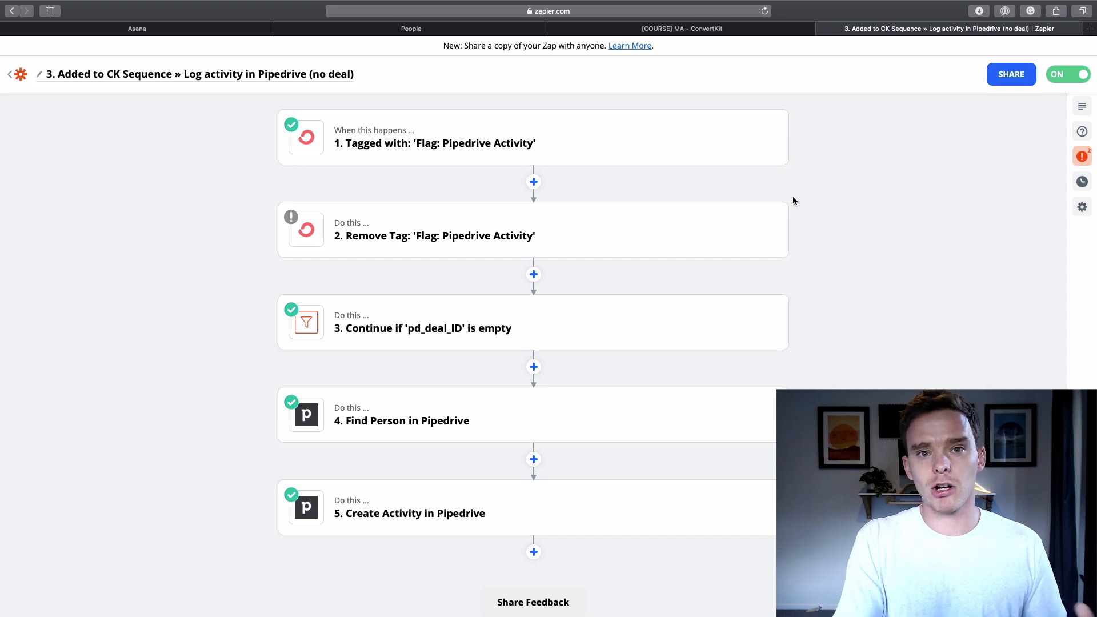
mouse_move(426, 127)
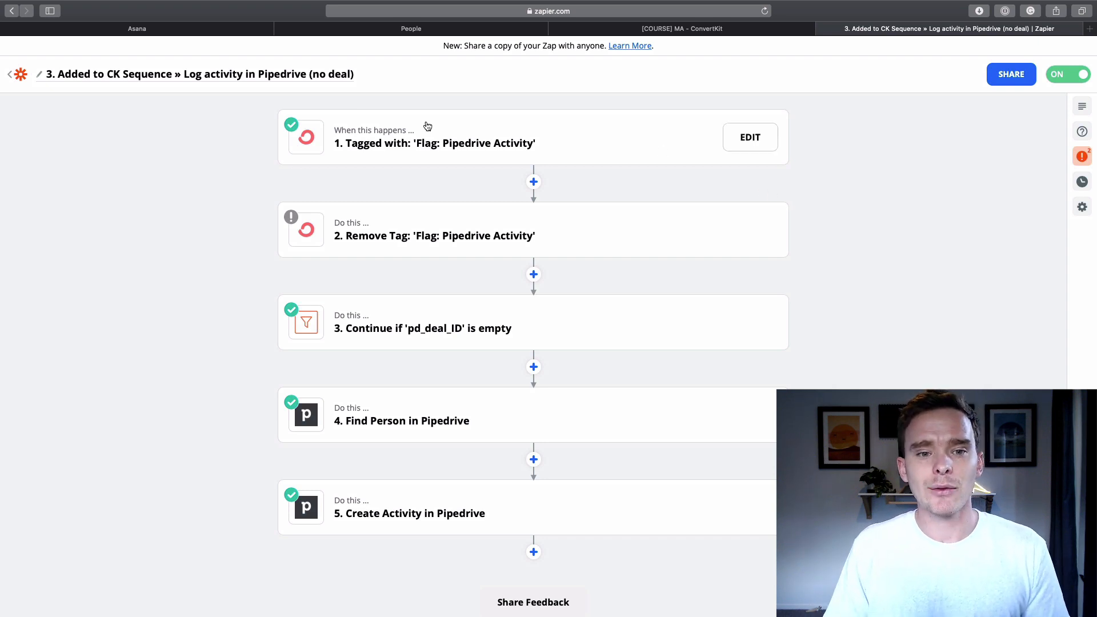
mouse_move(463, 150)
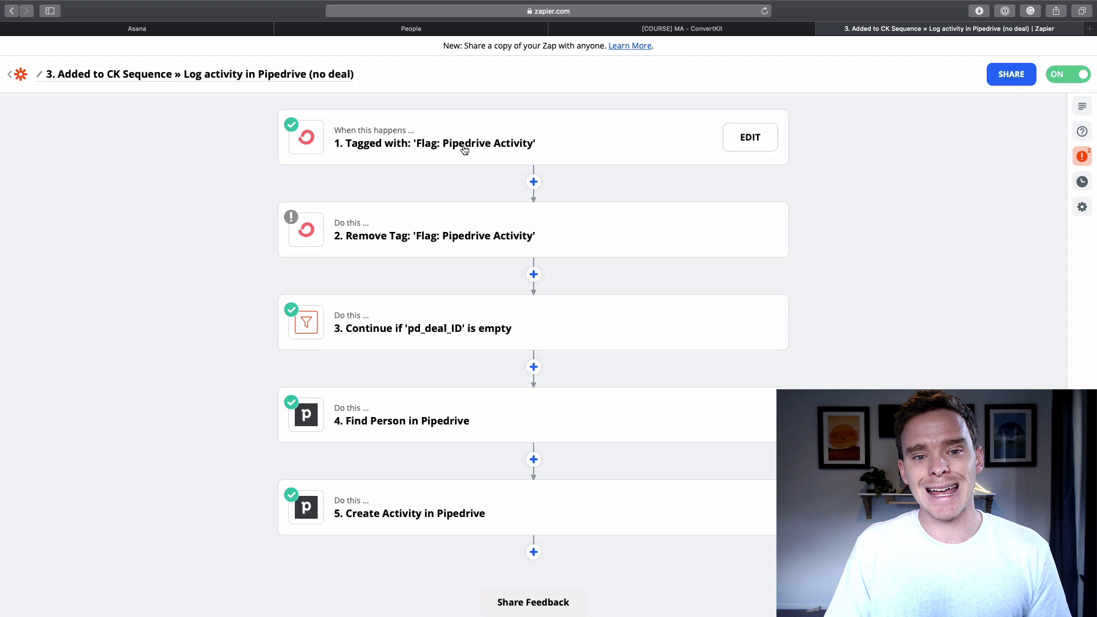
mouse_move(454, 236)
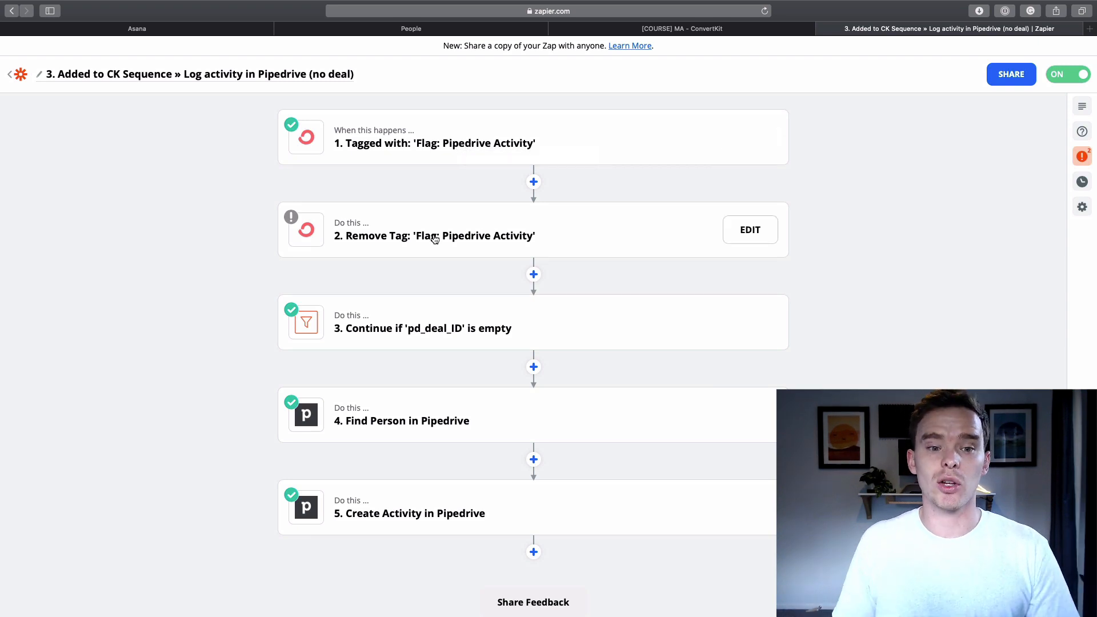
mouse_move(434, 238)
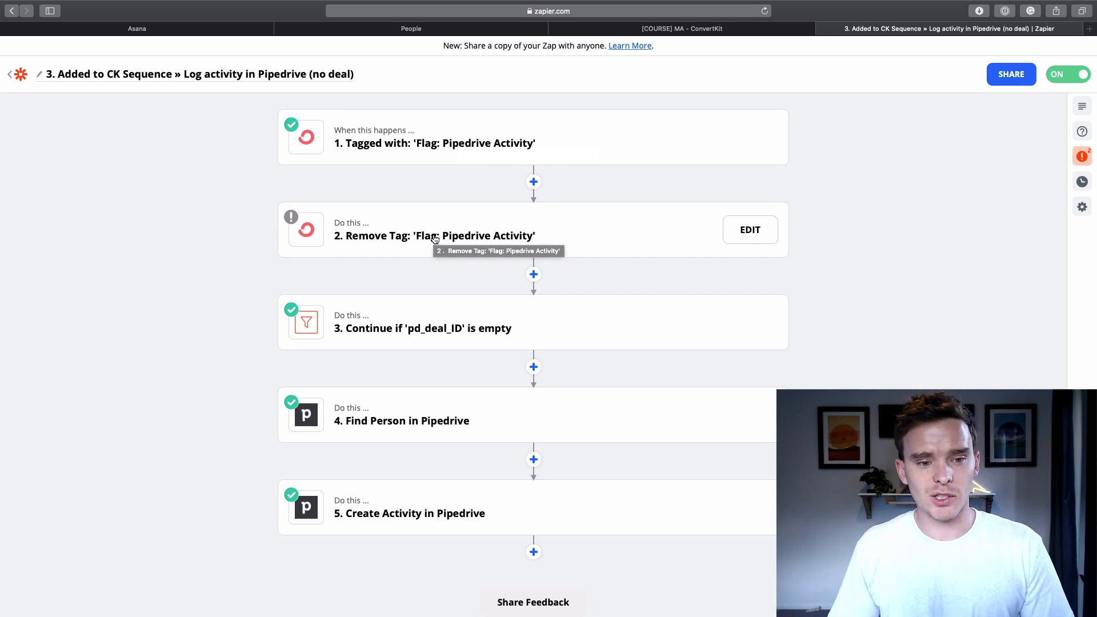
mouse_move(431, 280)
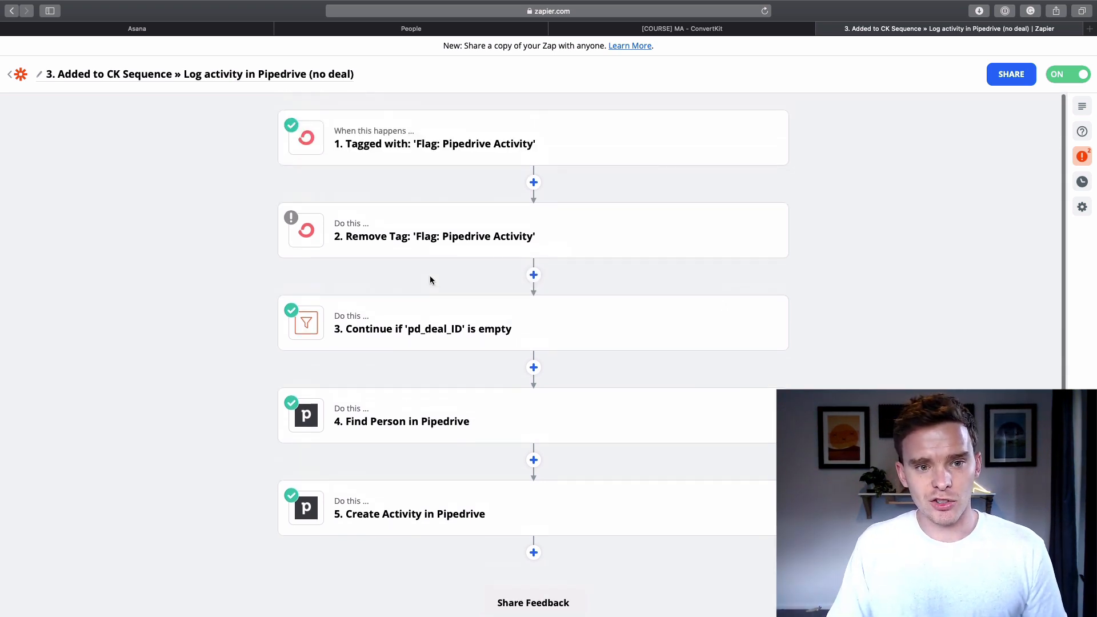
scroll(down, 3)
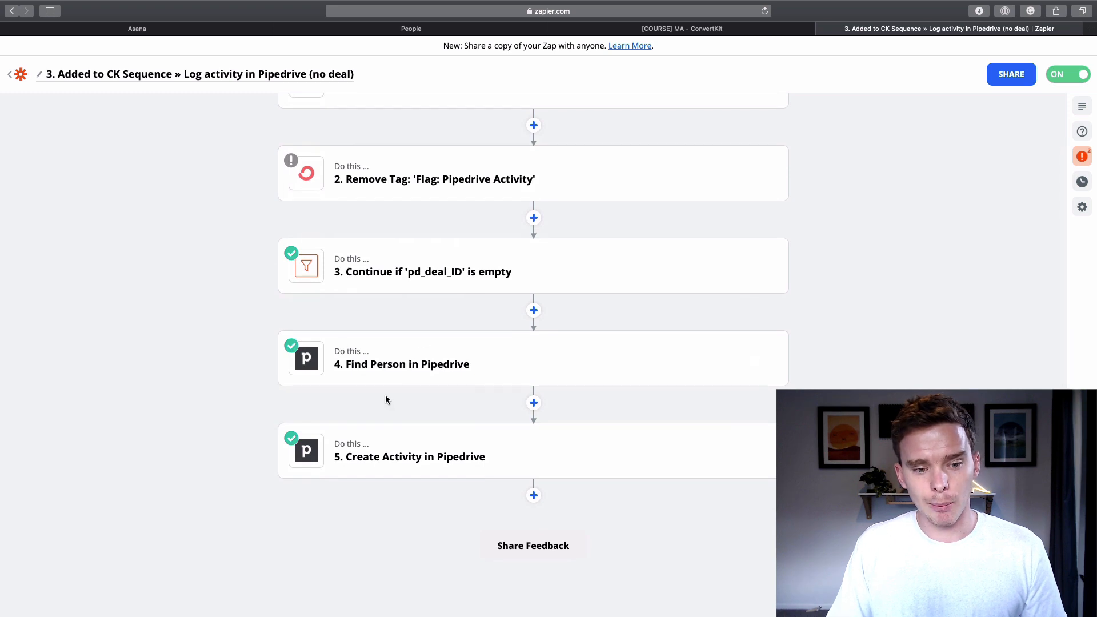
click(409, 456)
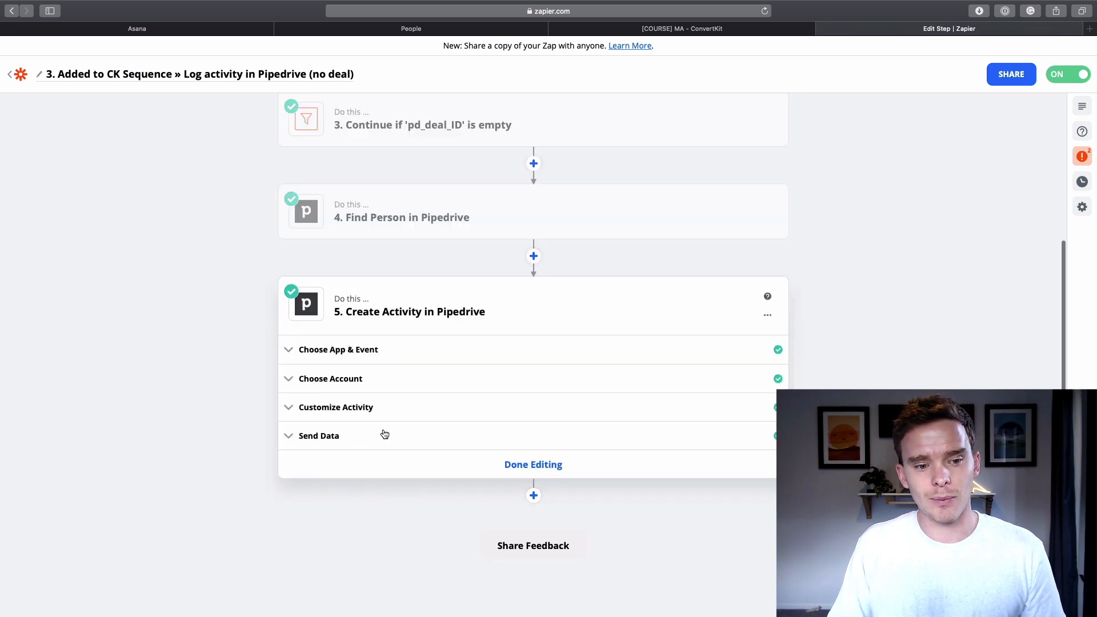
click(336, 407)
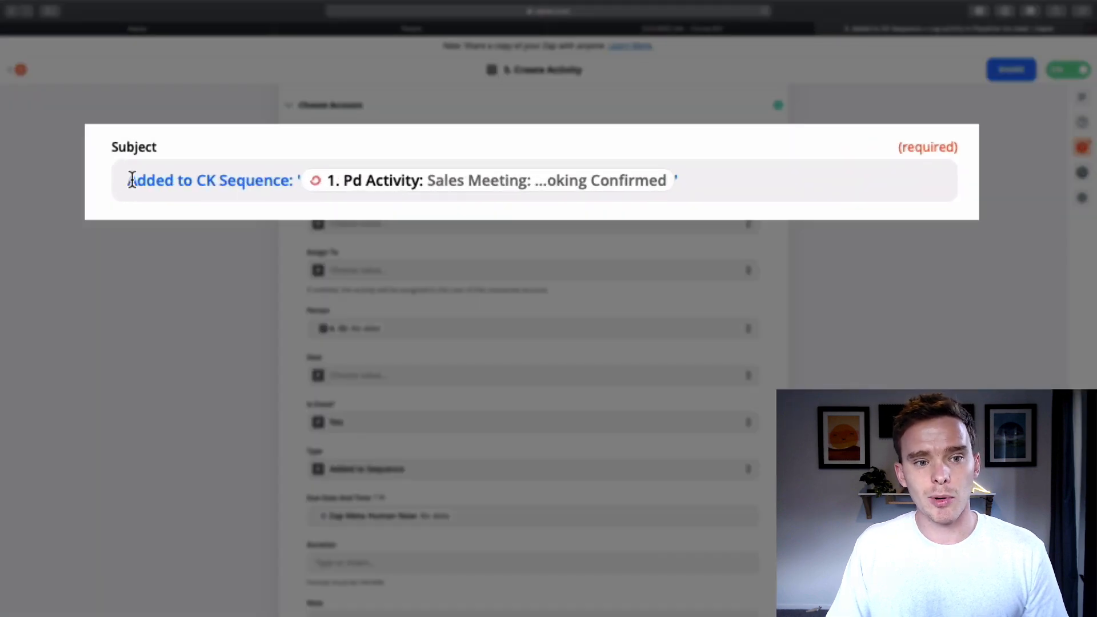
click(531, 179)
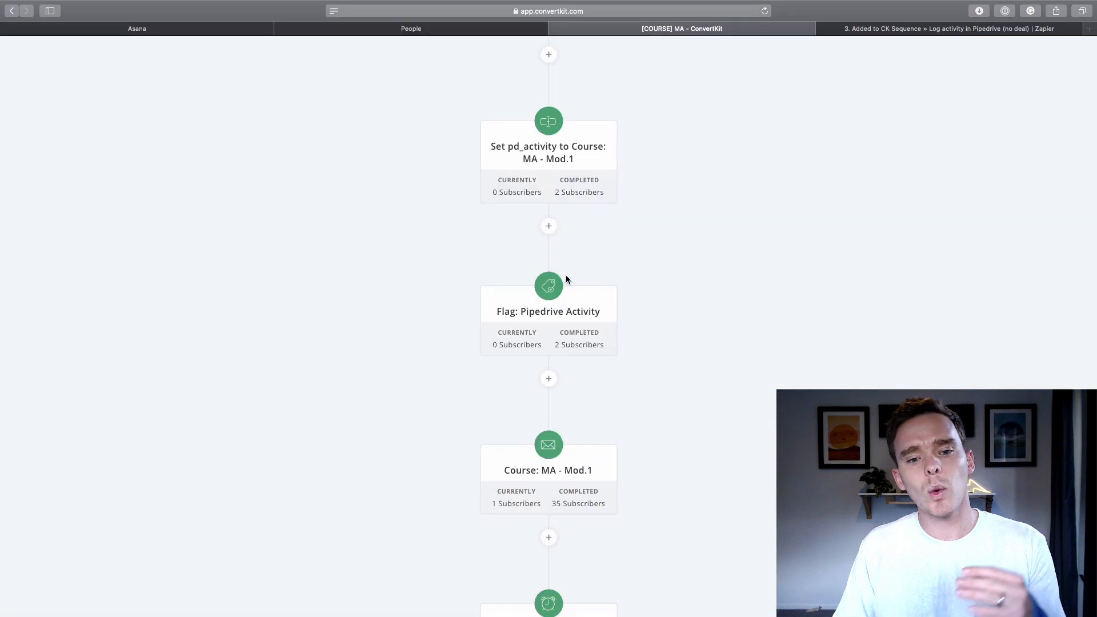
scroll(down, 3)
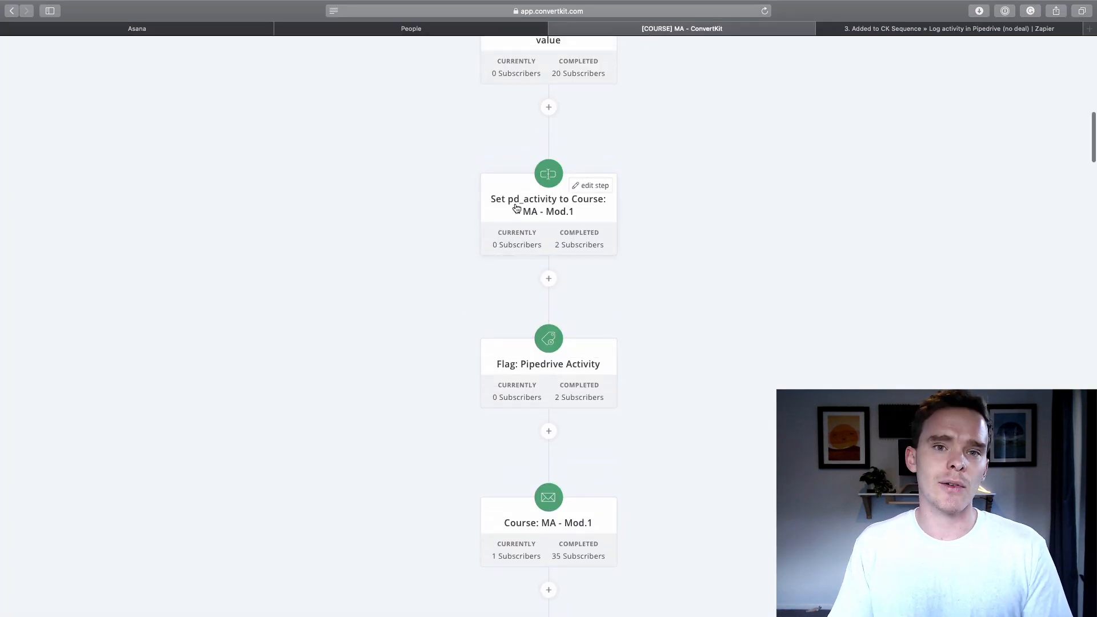
mouse_move(673, 196)
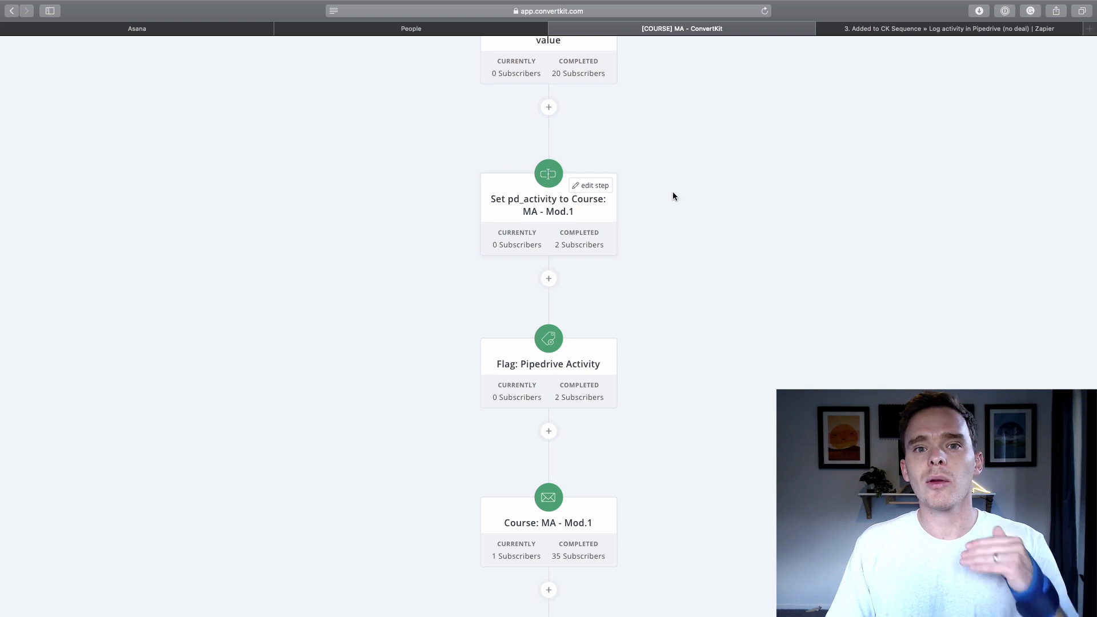
Finish reviewing the Create Activity fields and return to the five-step zap overview with Done Editing
click(943, 27)
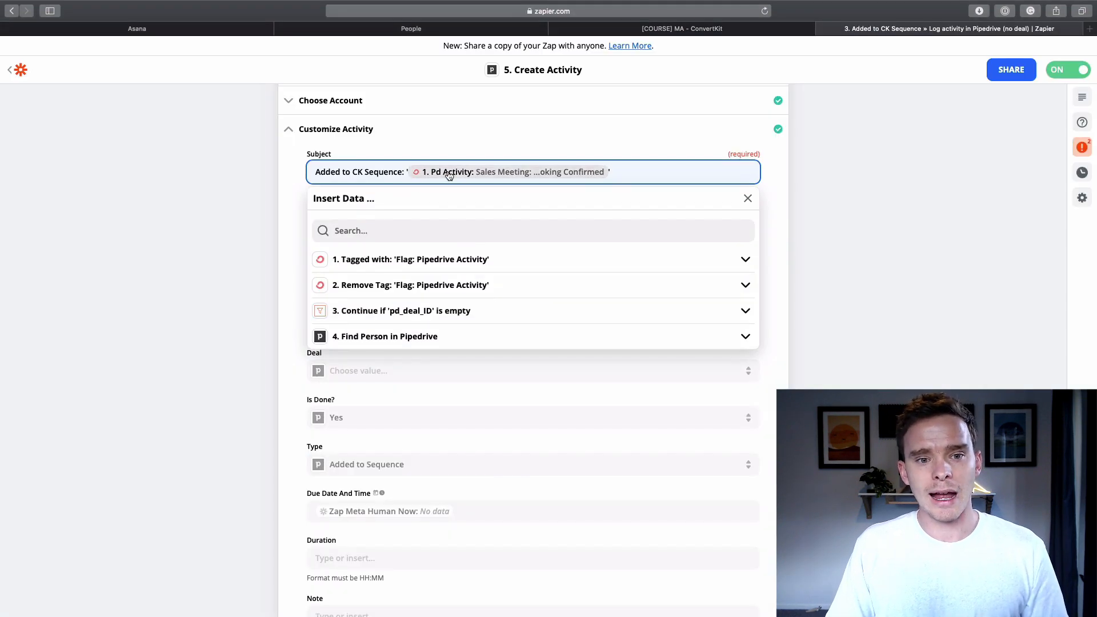
scroll(down, 3)
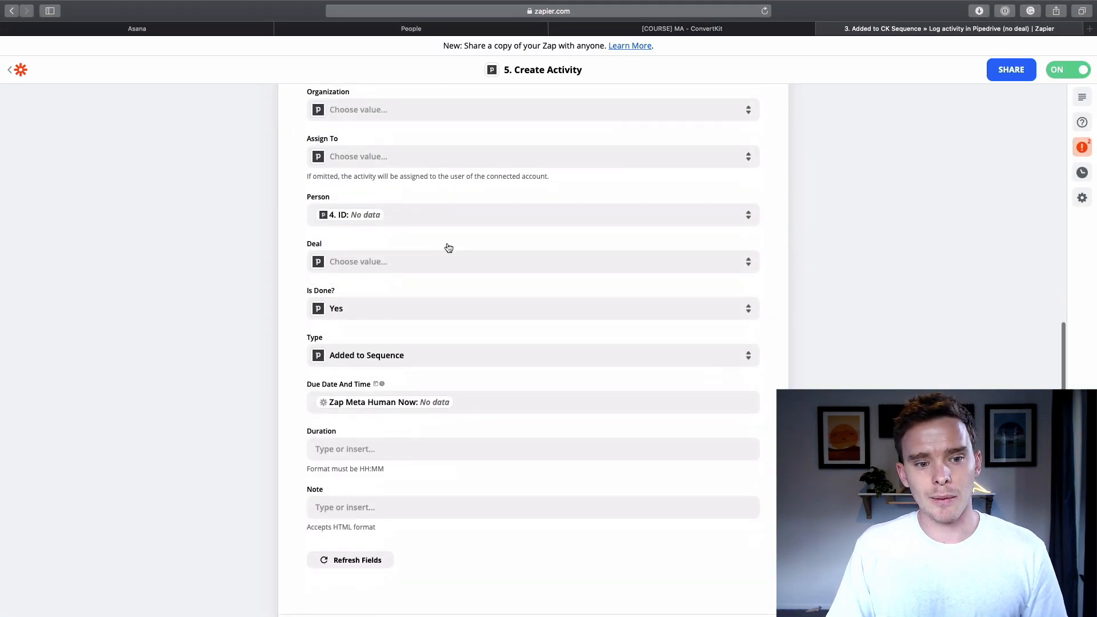
scroll(down, 3)
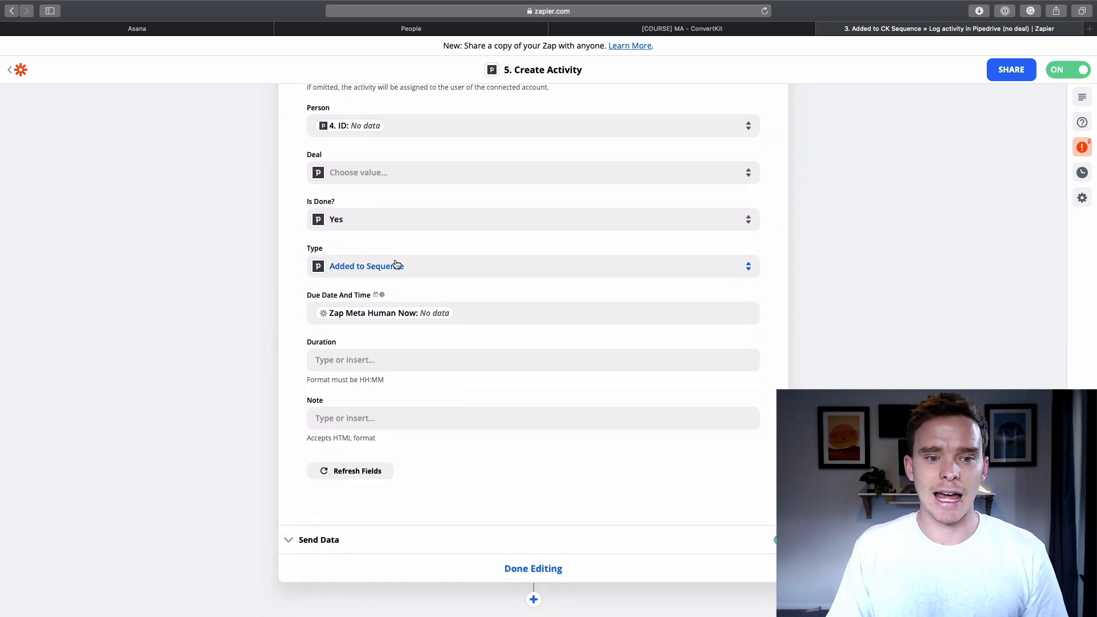
click(532, 568)
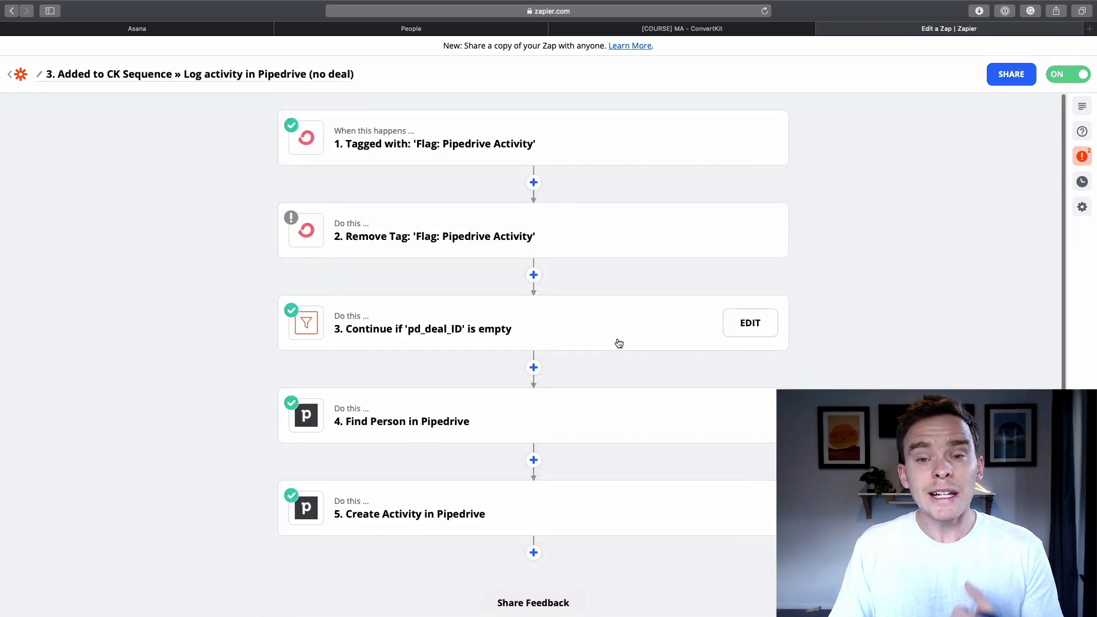
Show the Pipedrive Contacts Timeline for the MA/MP Clients filtered to Added to Sequence activities
click(410, 29)
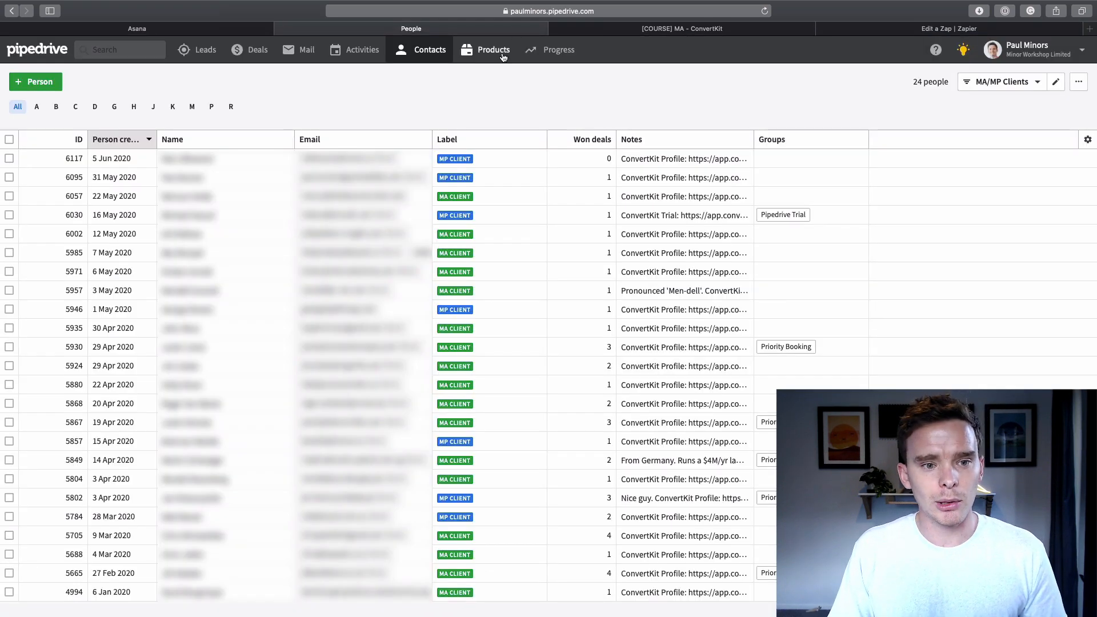
click(428, 49)
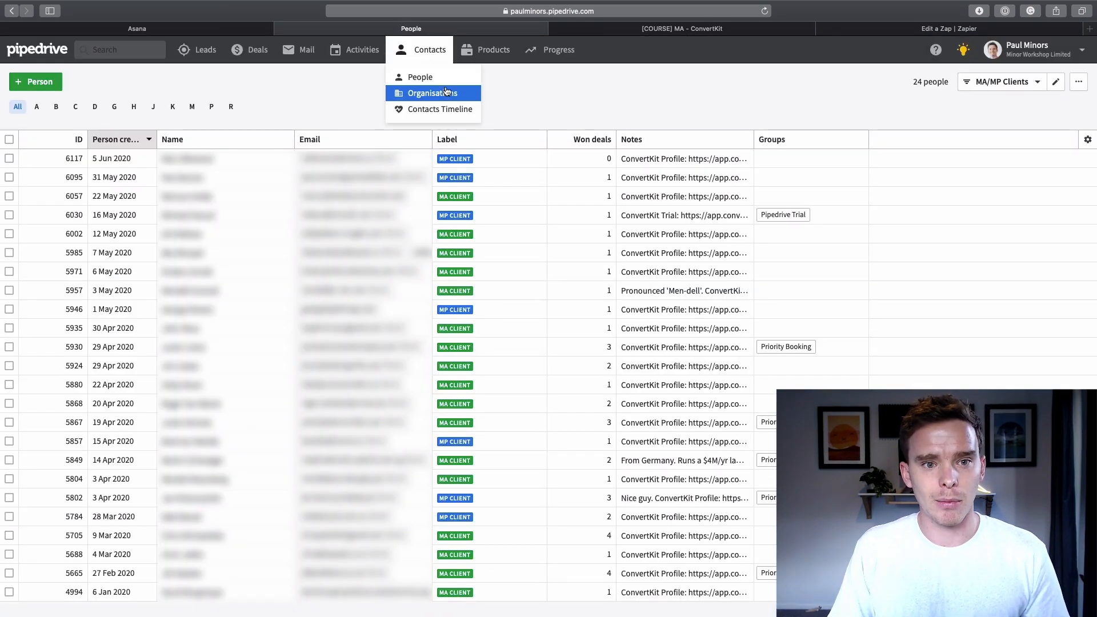
click(431, 93)
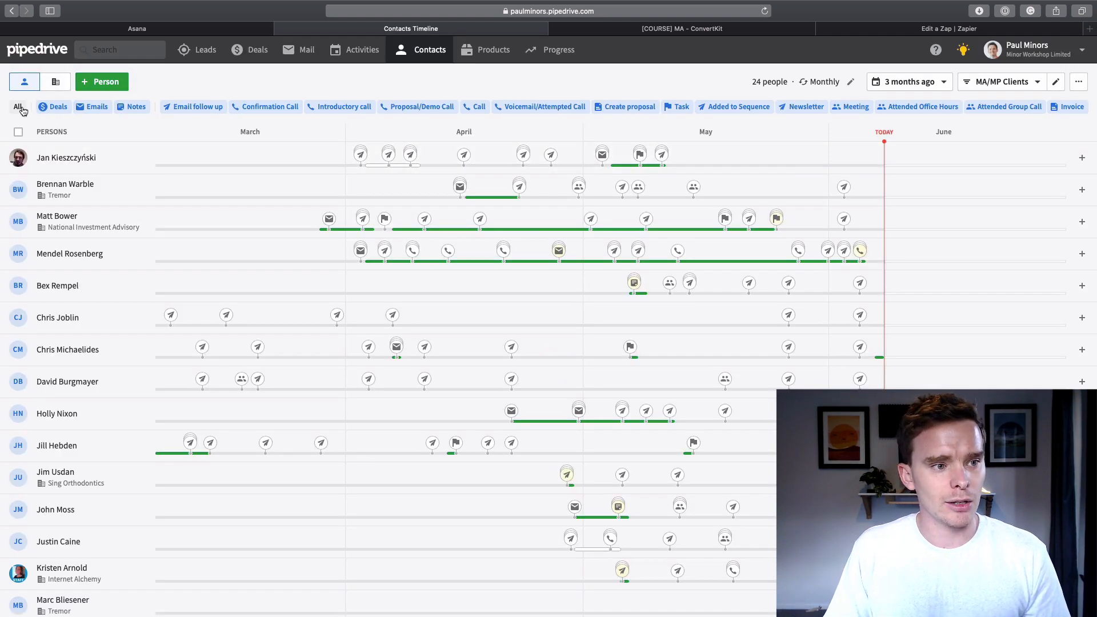
click(17, 106)
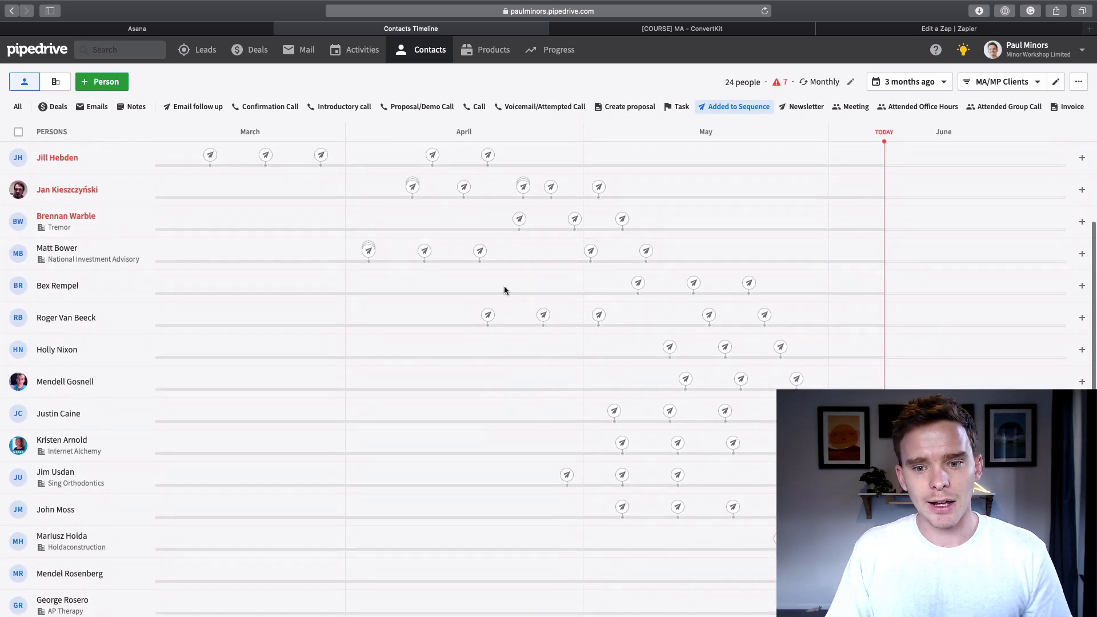
scroll(down, 3)
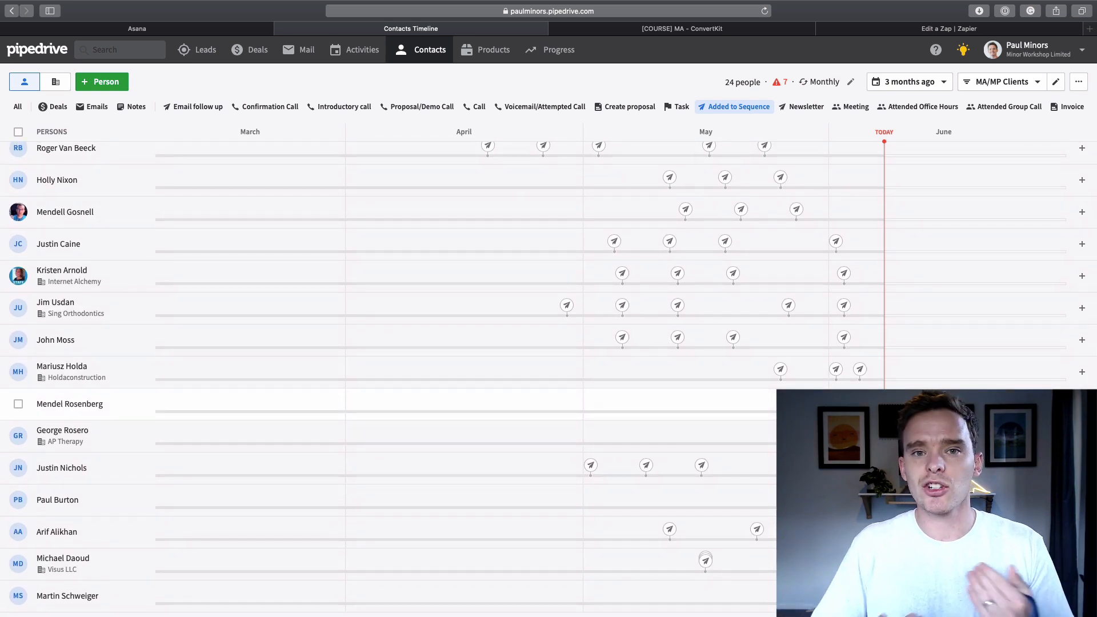
scroll(up, 3)
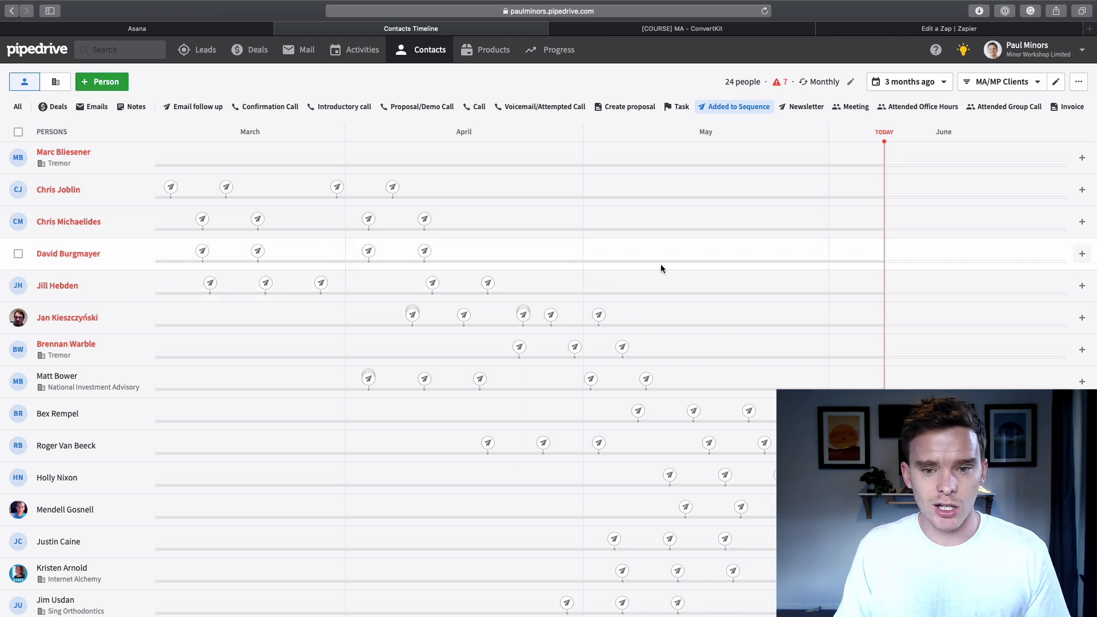
scroll(down, 3)
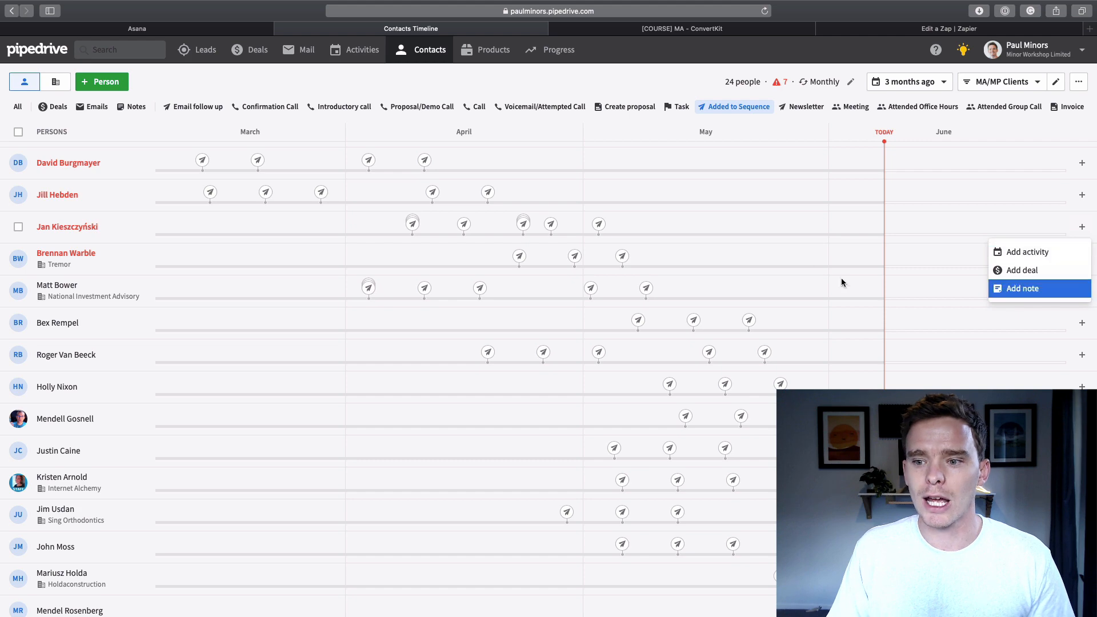
Start an Attended Group Call activity for a contact, then move to the ConvertKit automations list
click(1027, 252)
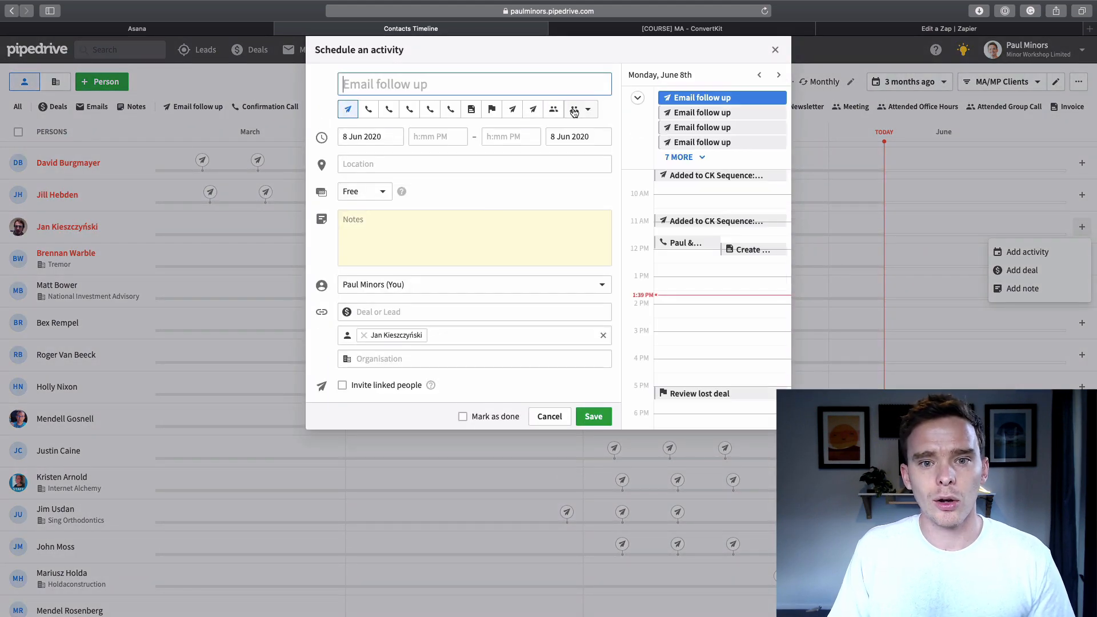
click(572, 109)
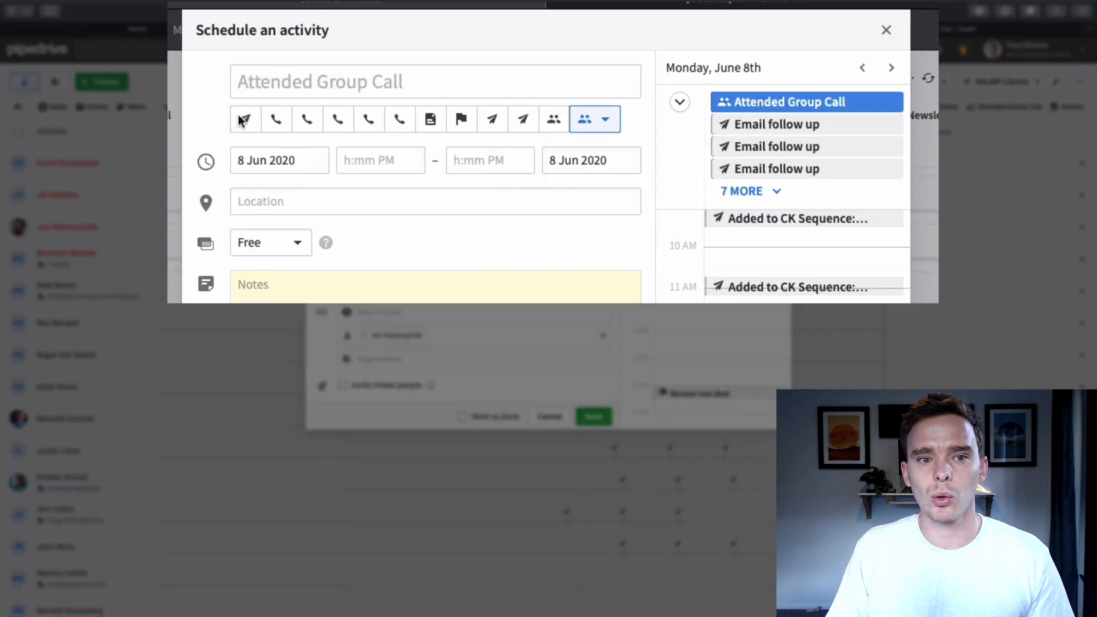
mouse_move(491, 119)
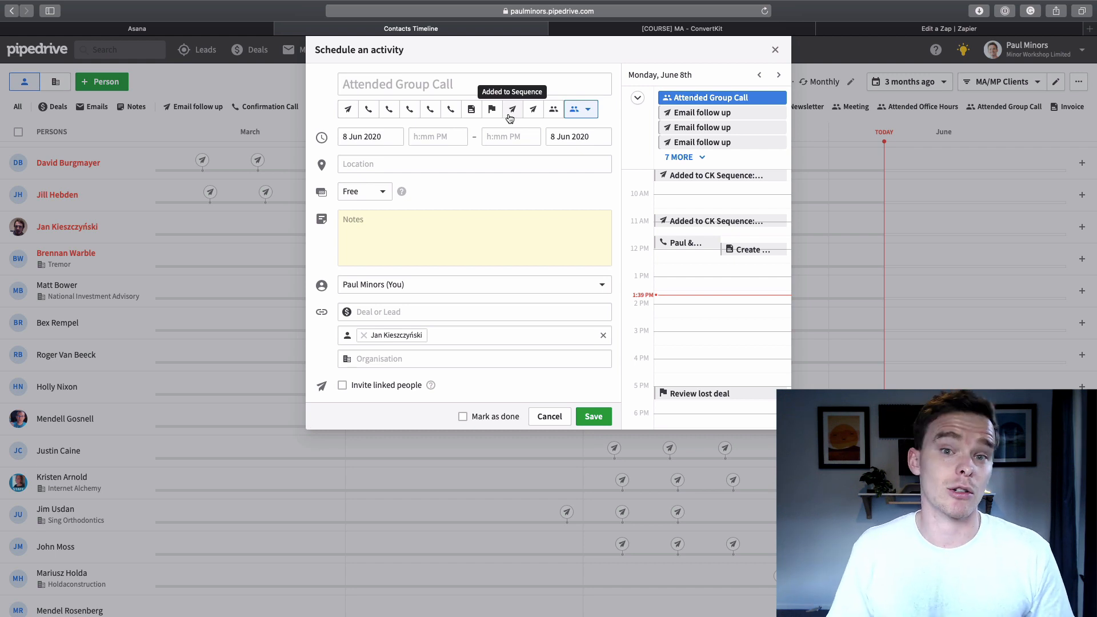
mouse_move(512, 149)
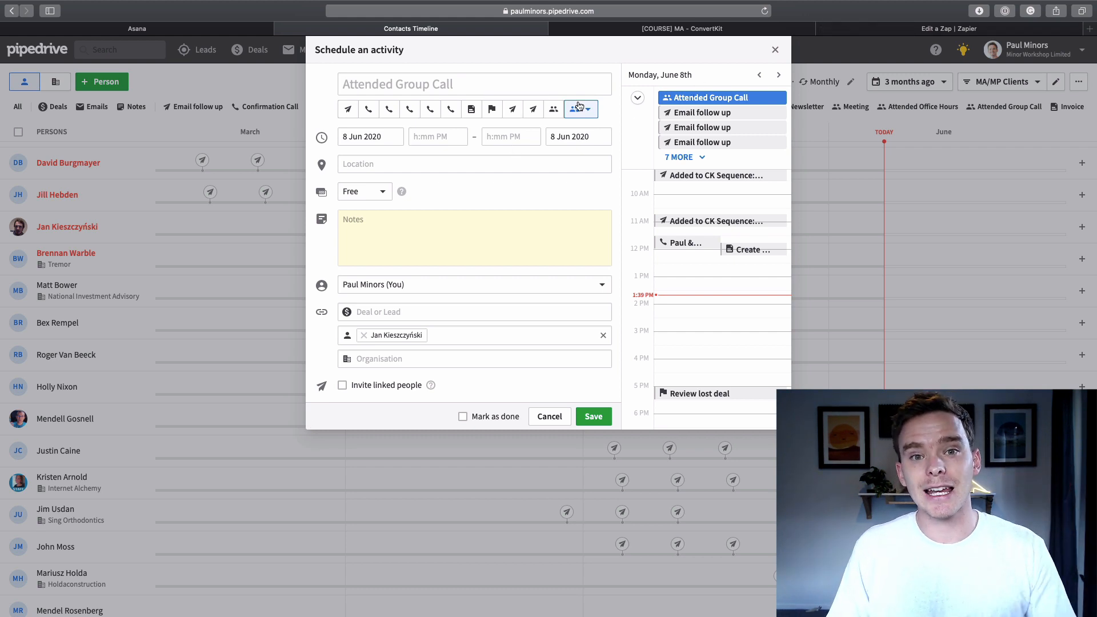
mouse_move(658, 14)
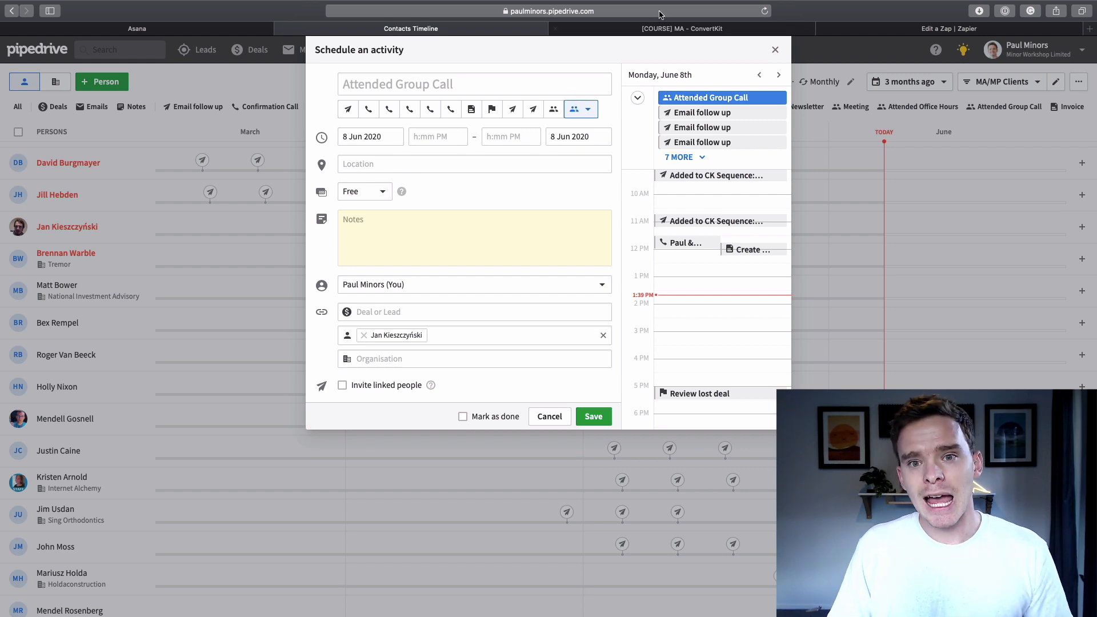
click(680, 29)
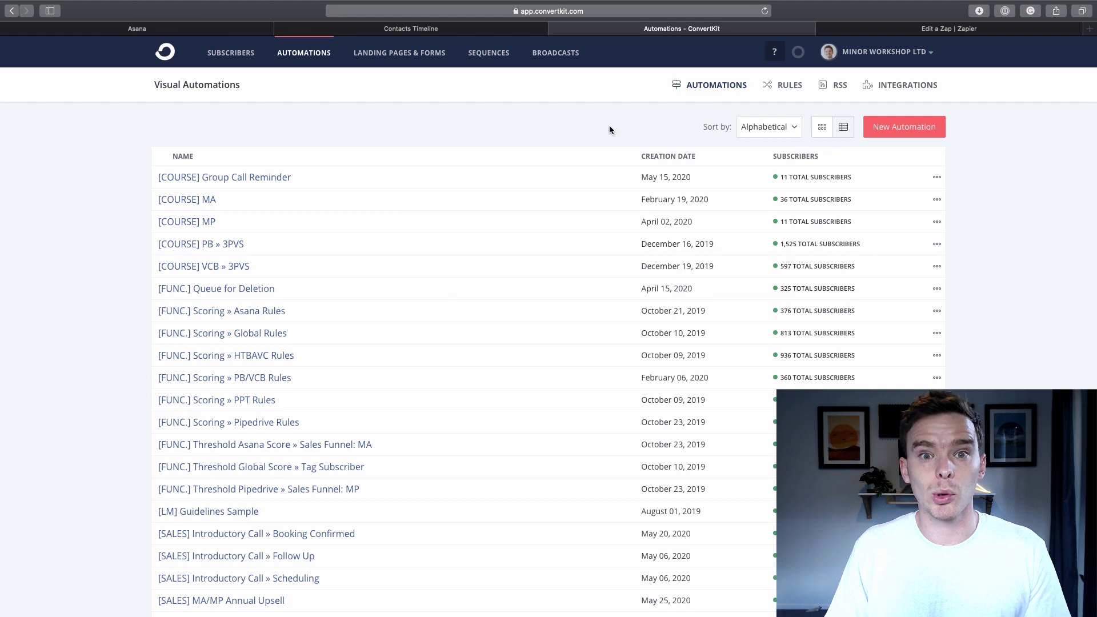
Open the [COURSE] Group Call Reminder automation and view its Course: Group Call Reminder sequence's two emails
click(224, 176)
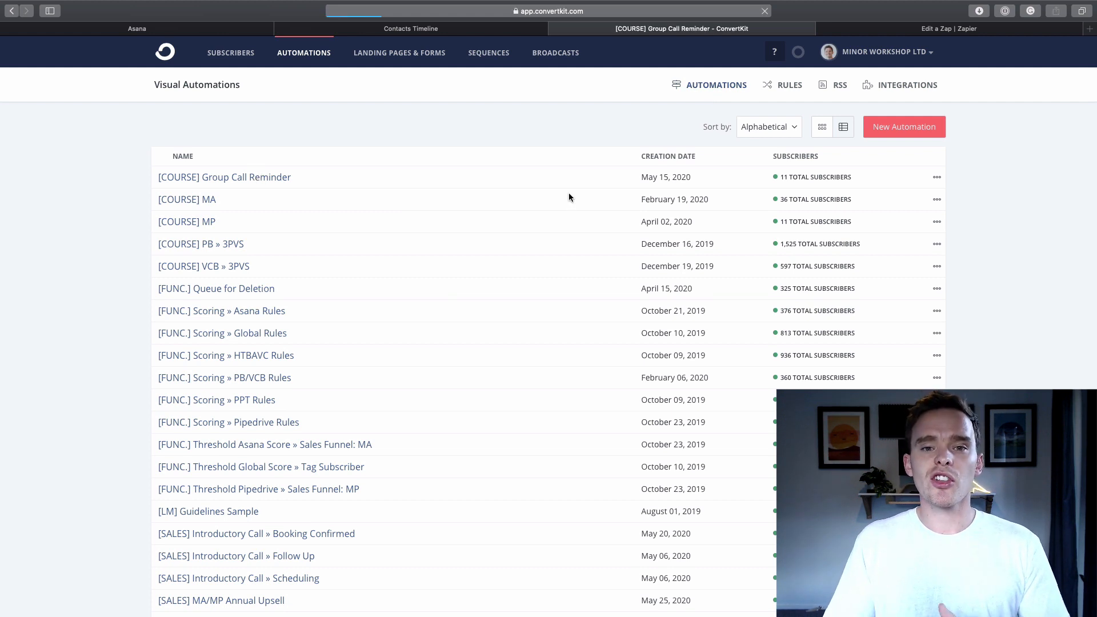
click(224, 177)
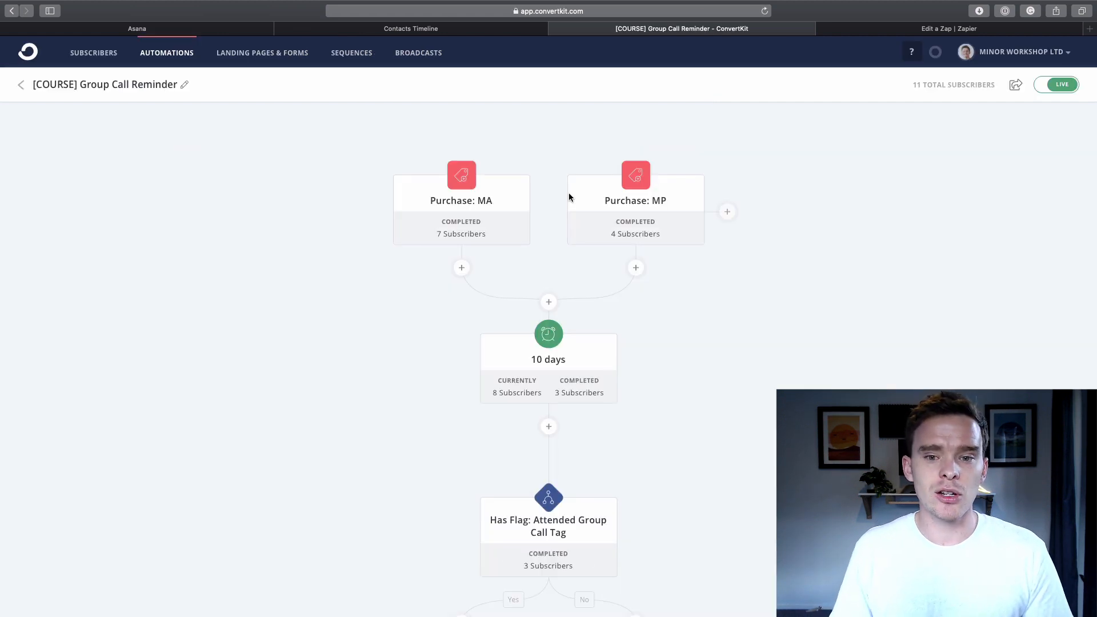
scroll(down, 3)
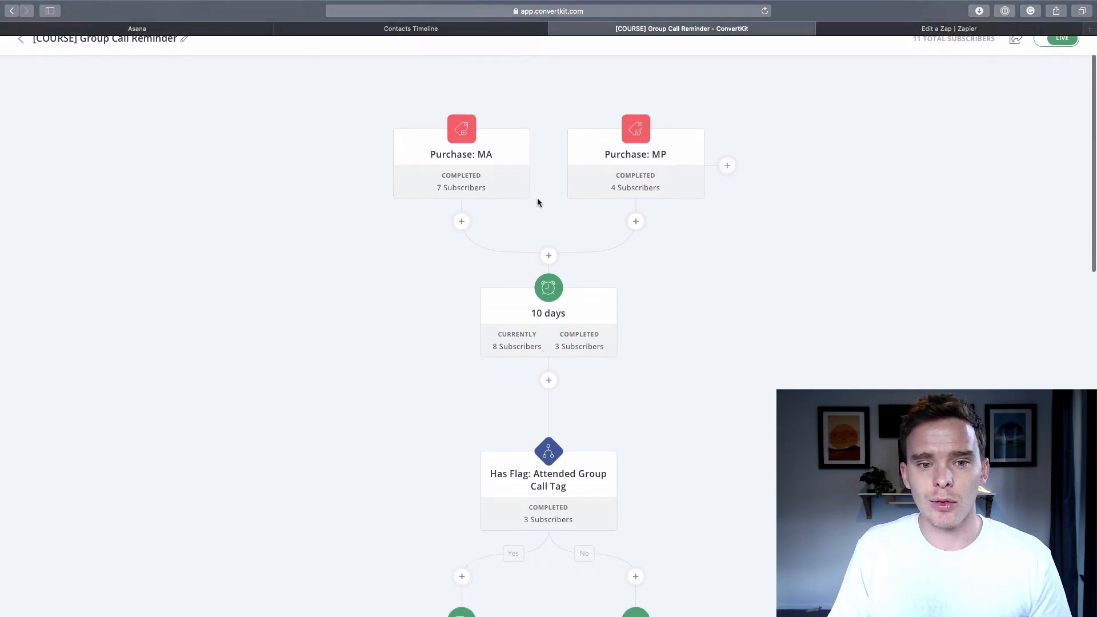
scroll(down, 3)
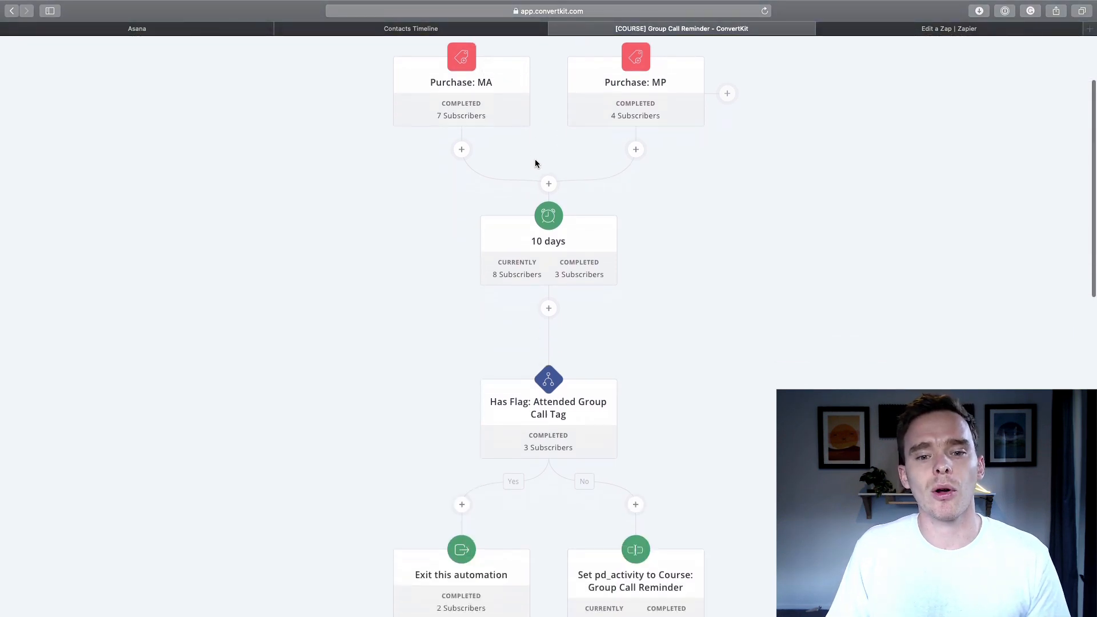
scroll(down, 3)
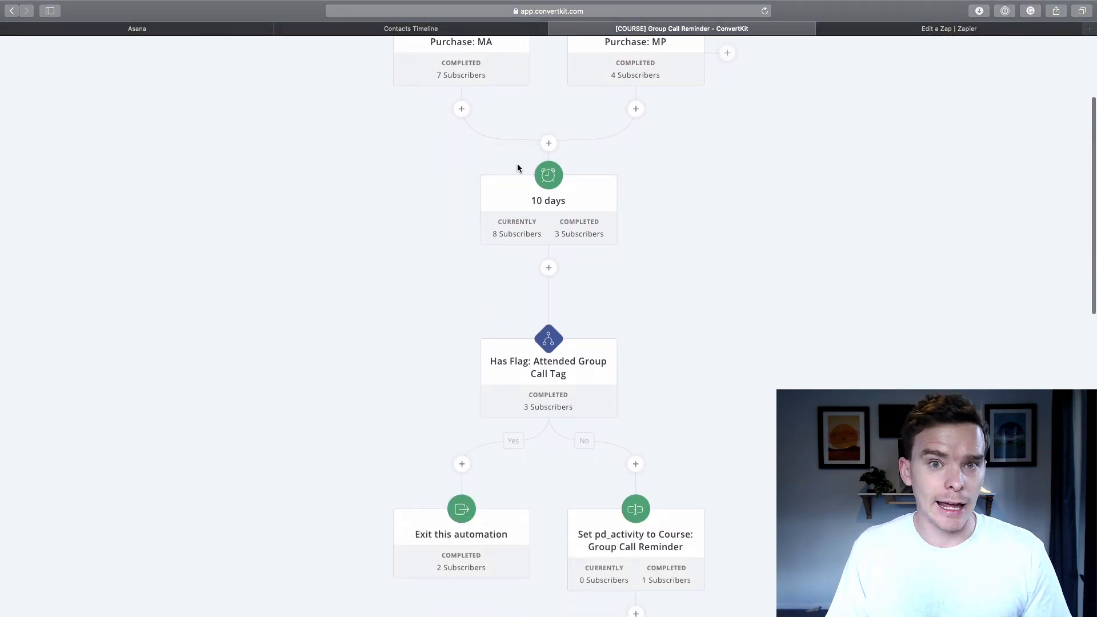
scroll(down, 3)
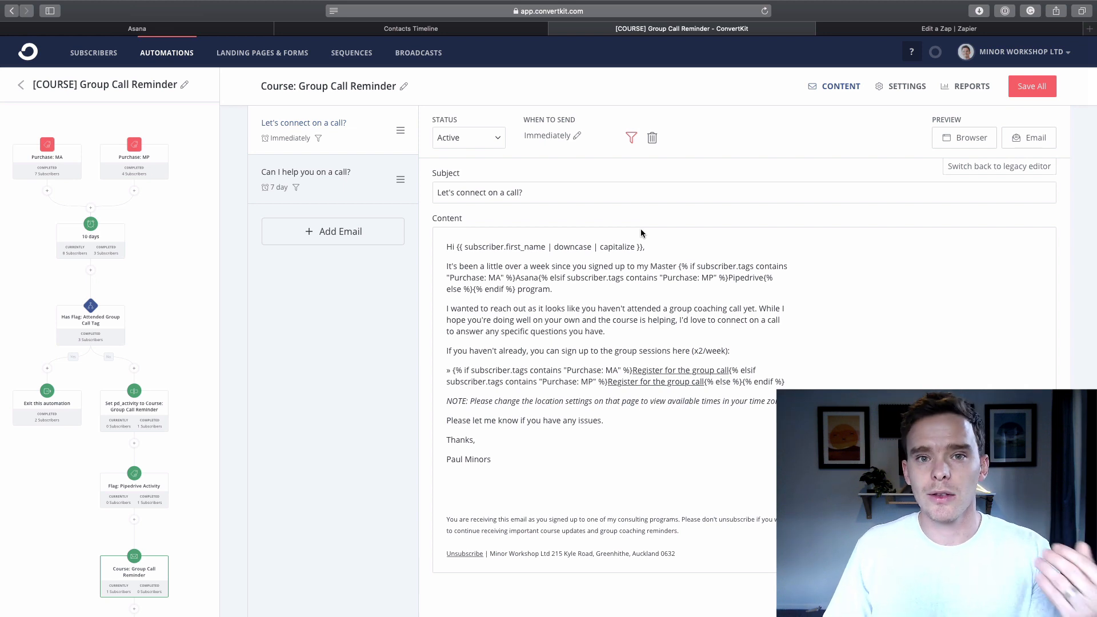
Return to the Group Call Reminder automation canvas, then back to Pipedrive's Contacts Timeline
click(20, 84)
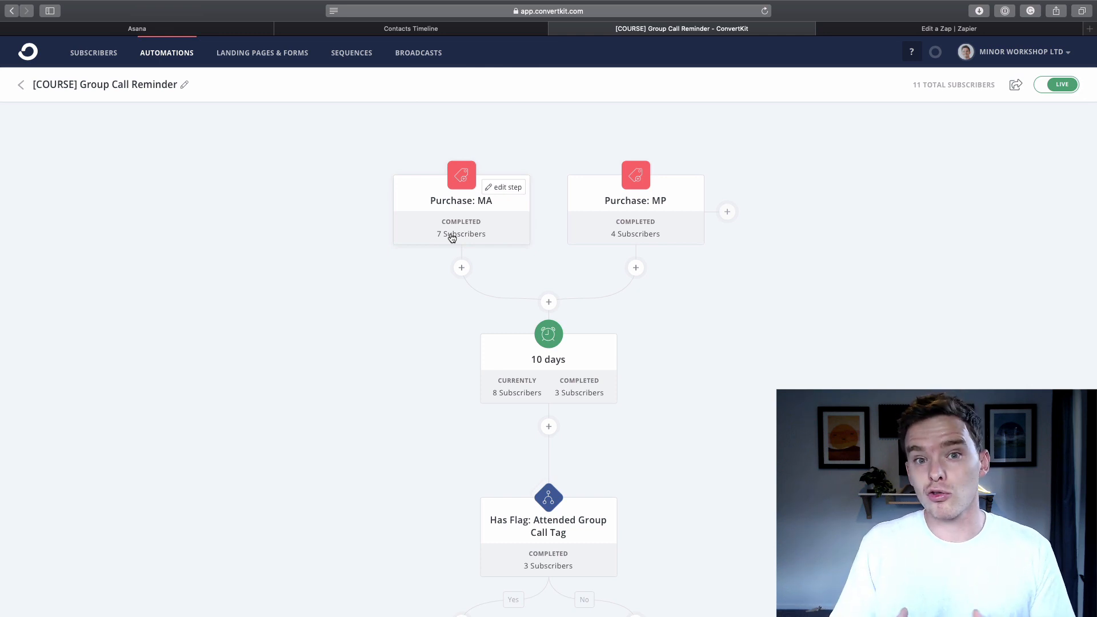
mouse_move(508, 228)
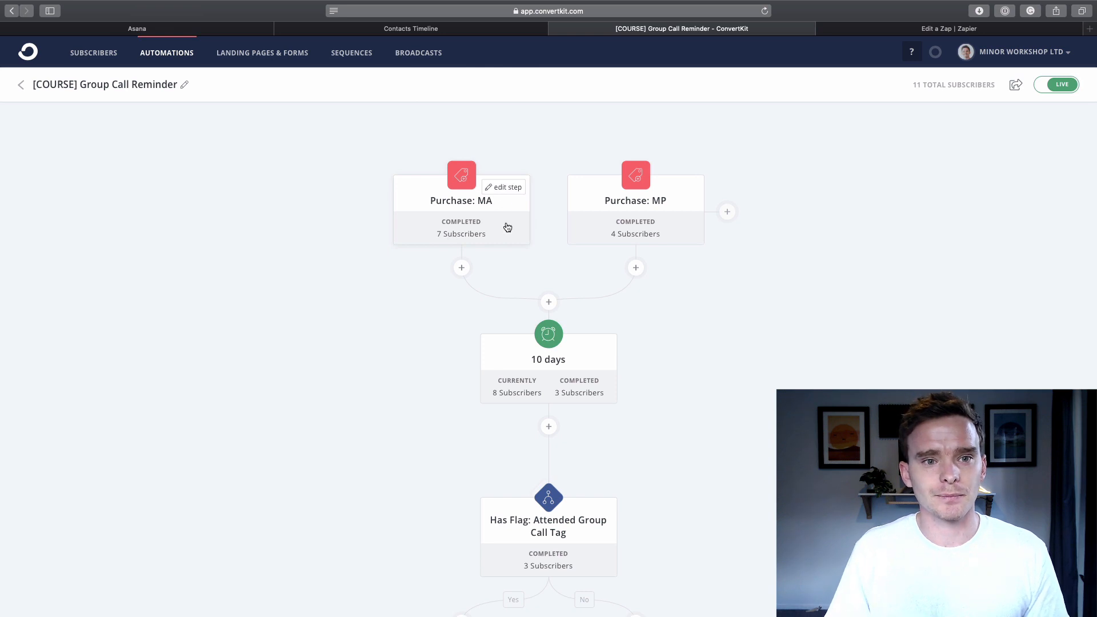
click(411, 29)
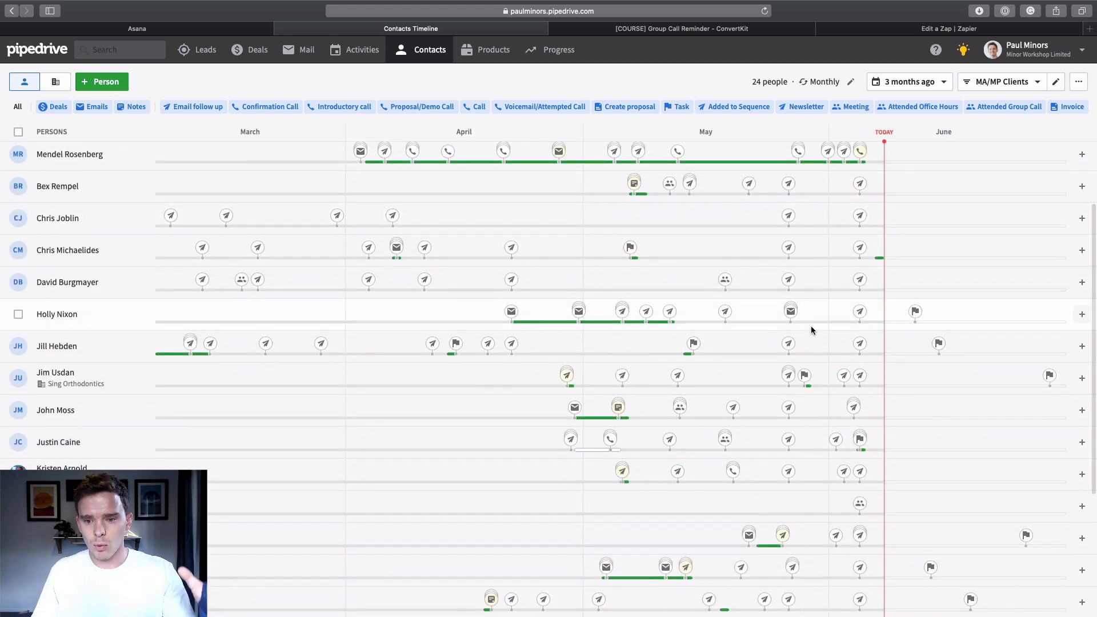
scroll(down, 3)
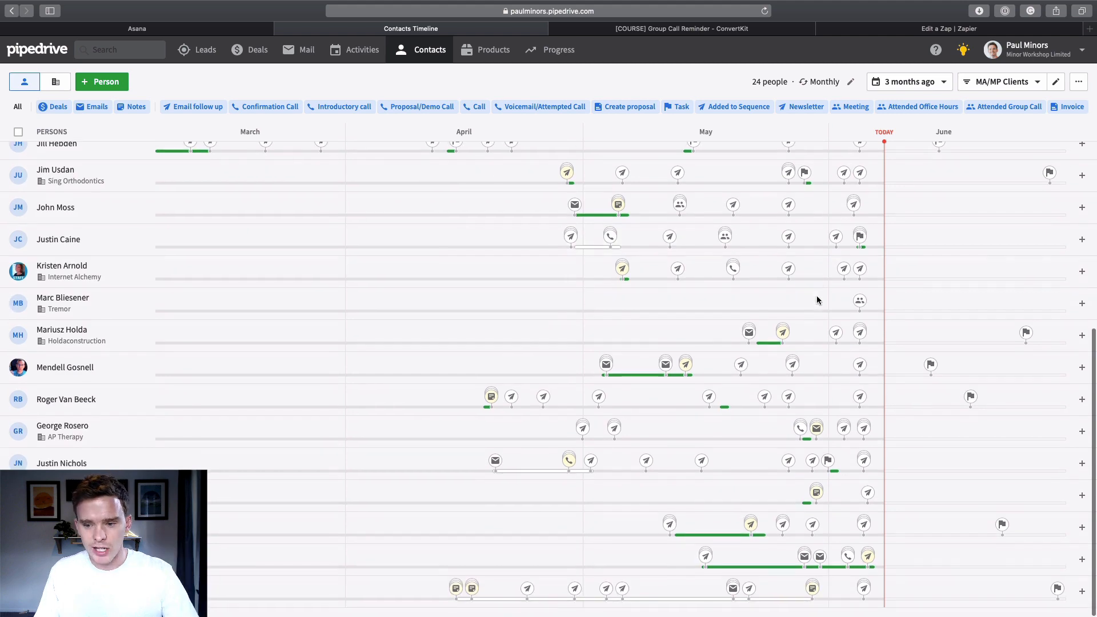
scroll(up, 3)
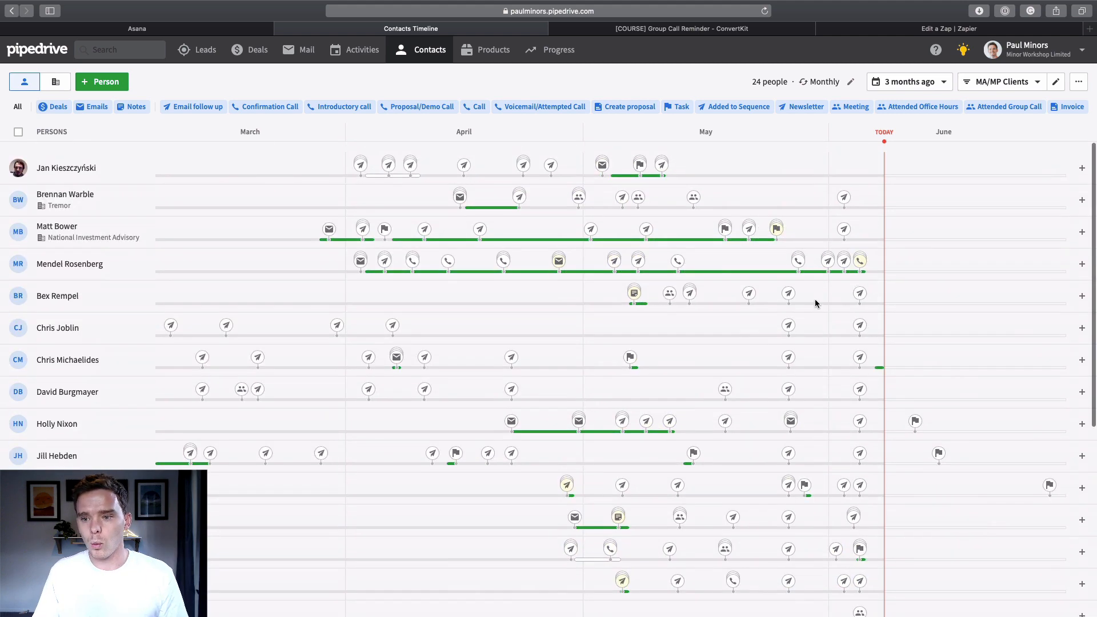